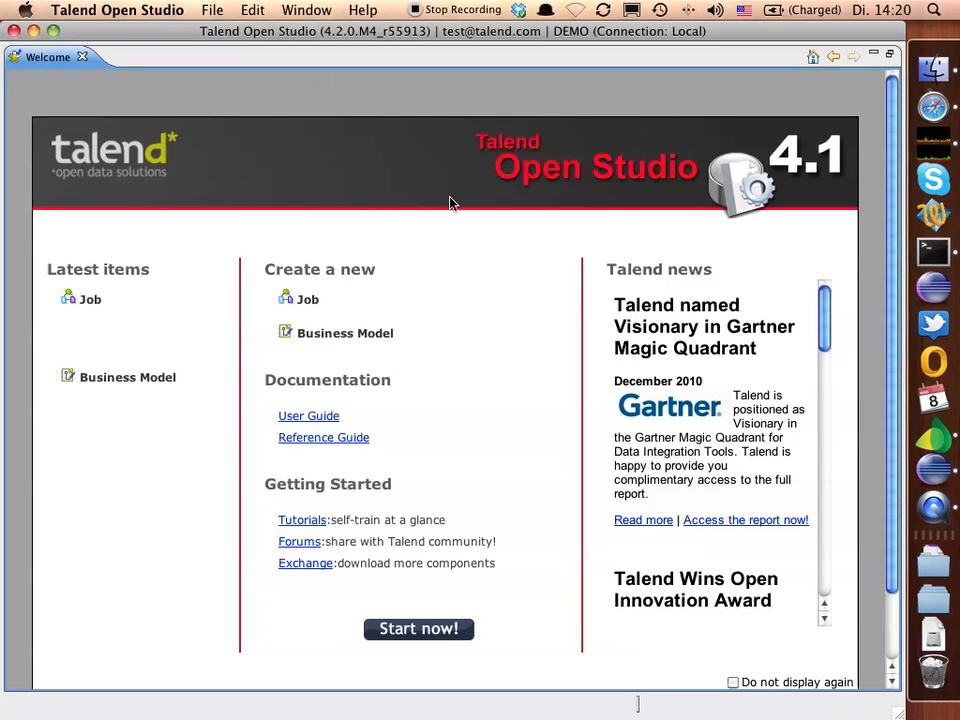
mouse_move(459, 208)
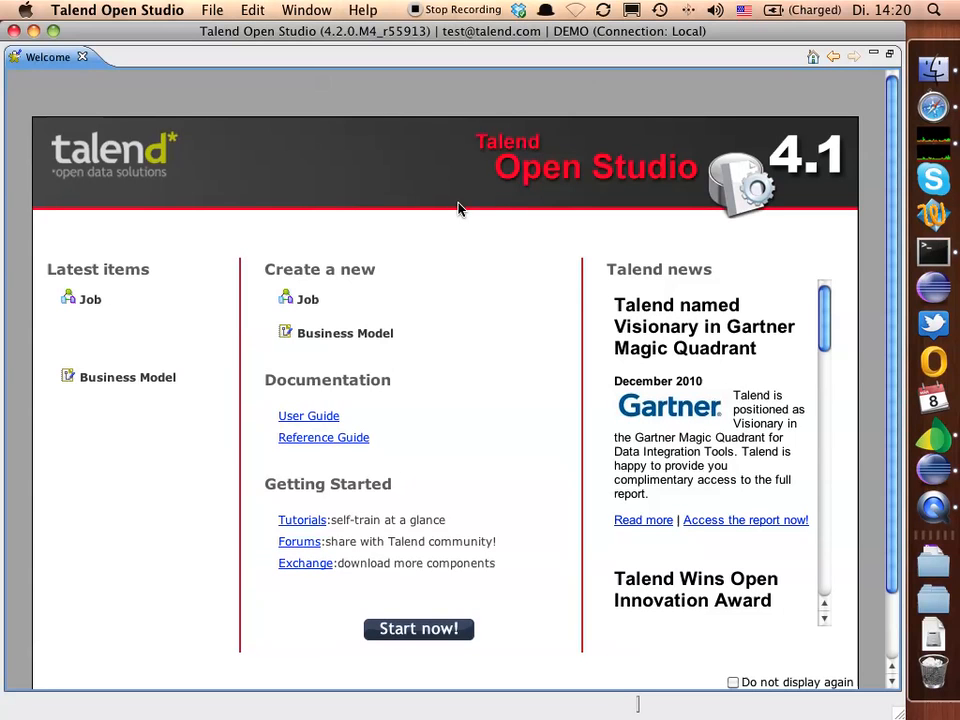
mouse_move(489, 243)
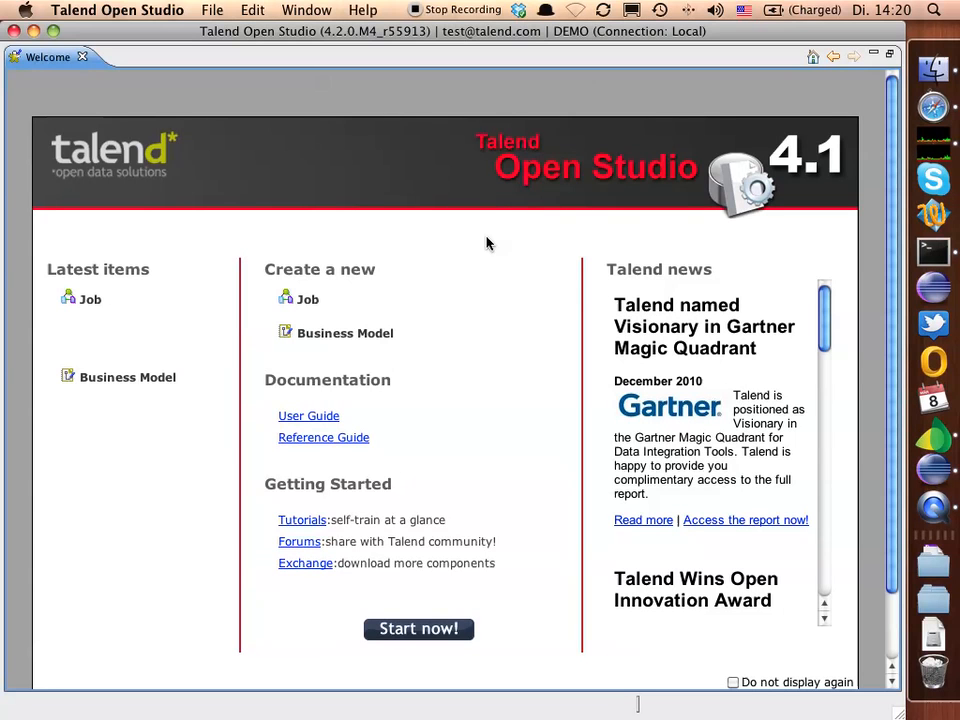
mouse_move(398, 228)
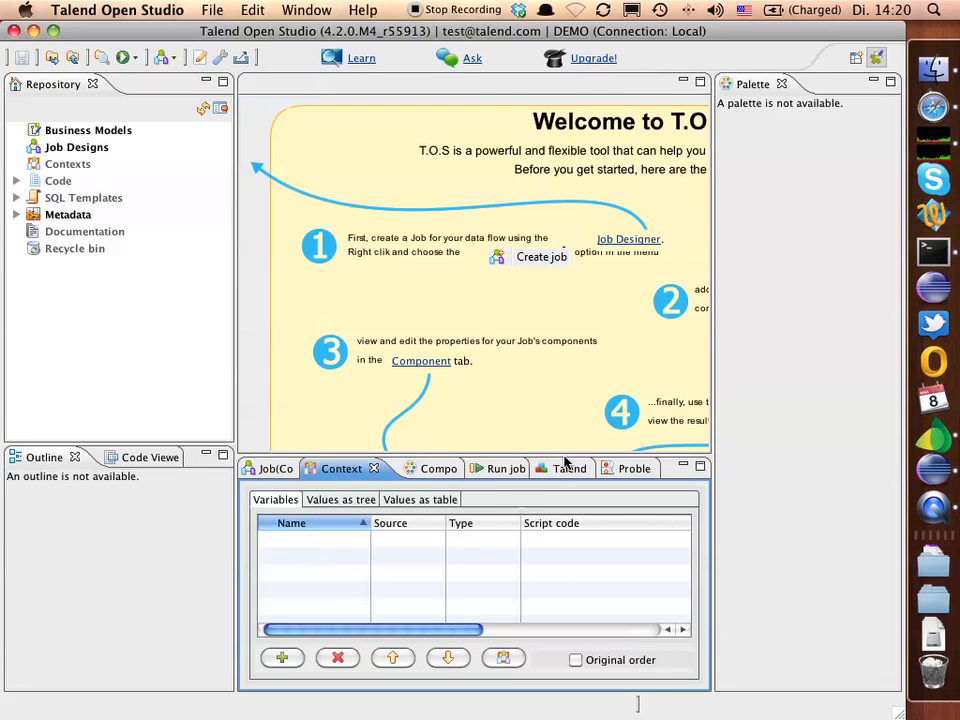
- Drag the bottom panel's top border down to give the guide area more height
left_click_drag(562, 463, 562, 490)
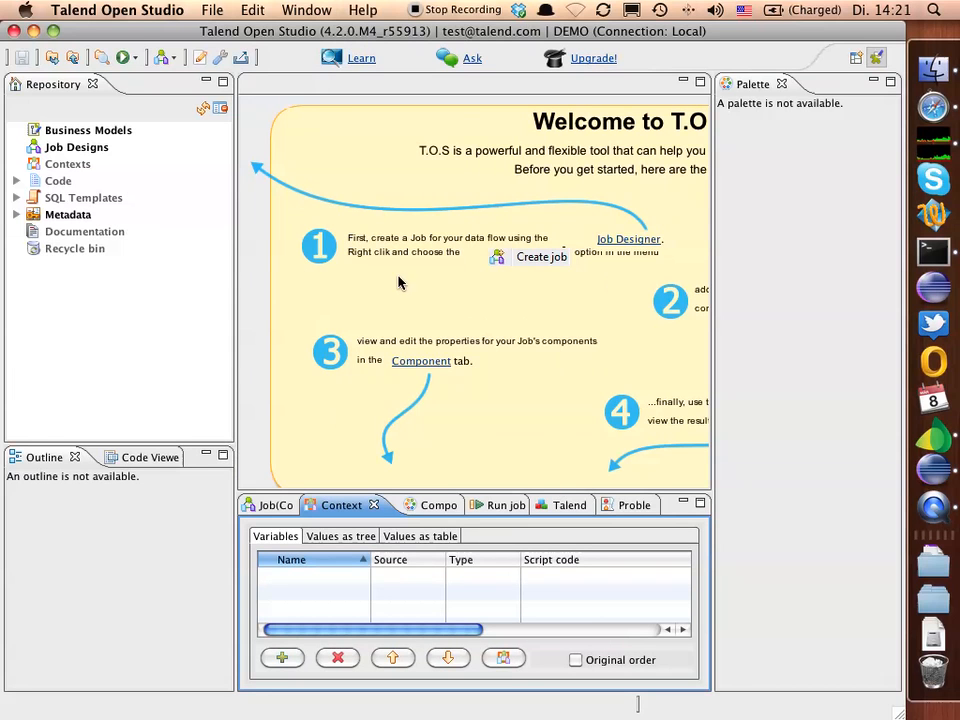
- Create a new job named ProviderJob from the Job Designs node
right_click(76, 147)
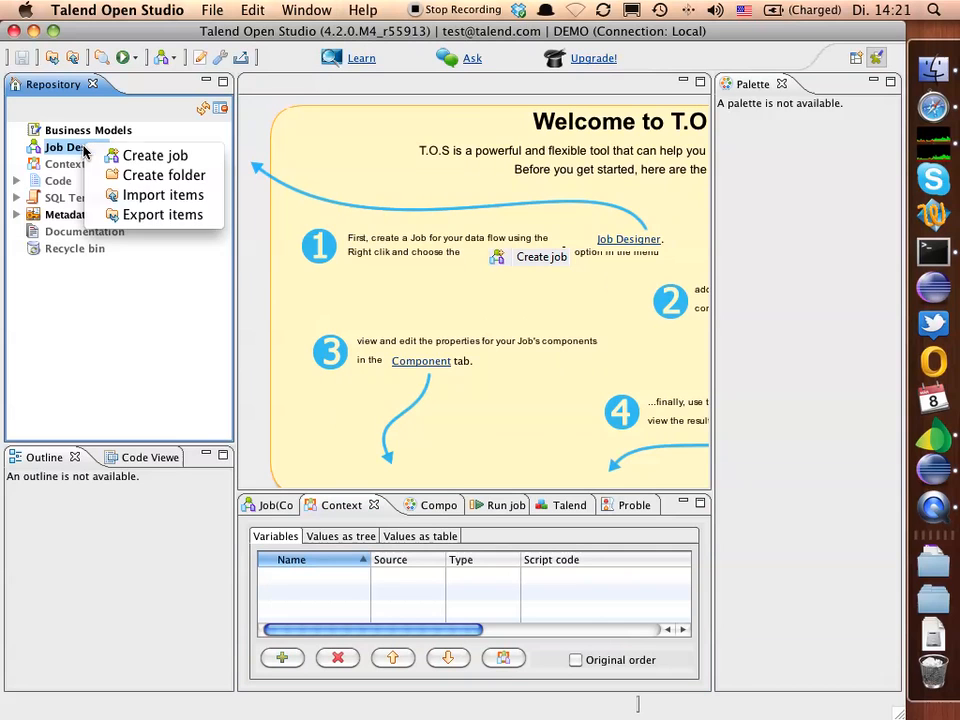
left_click(154, 155)
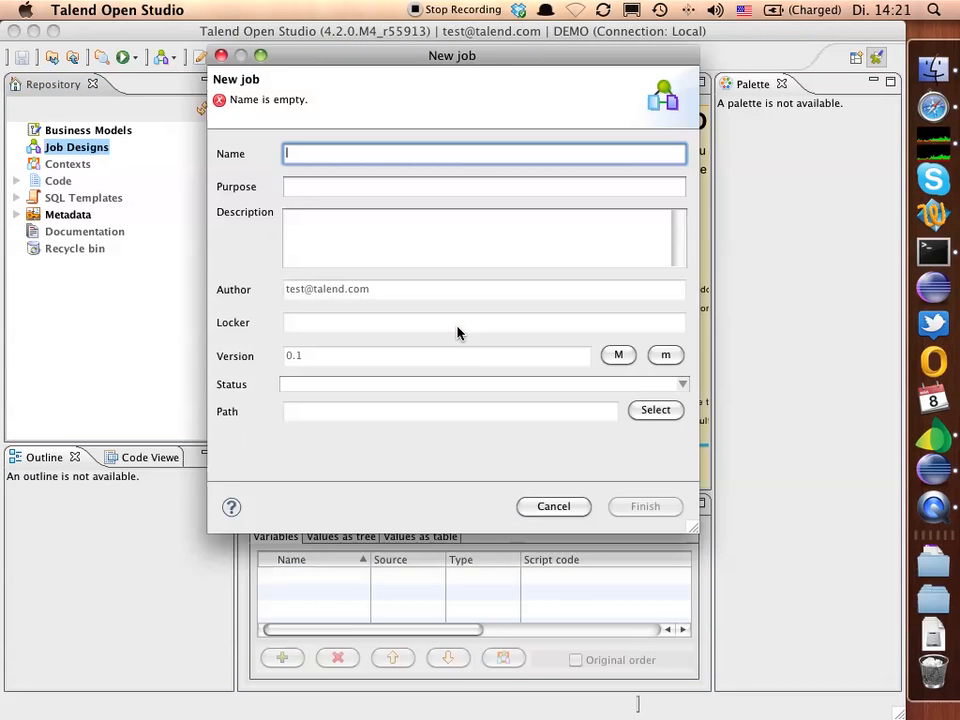
type("ProviderJob")
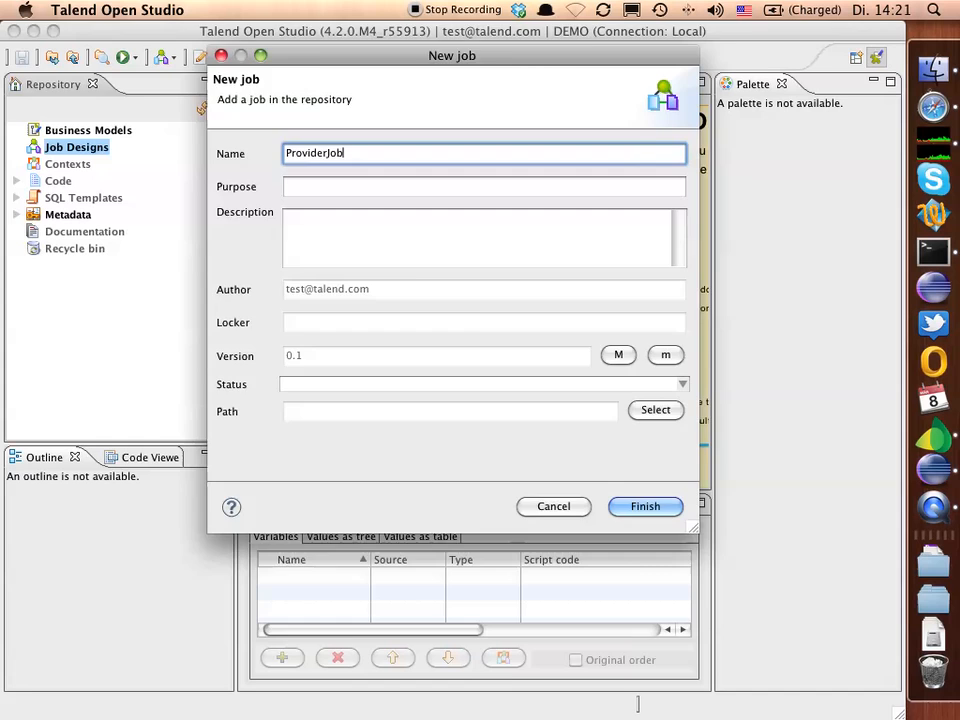
left_click(645, 506)
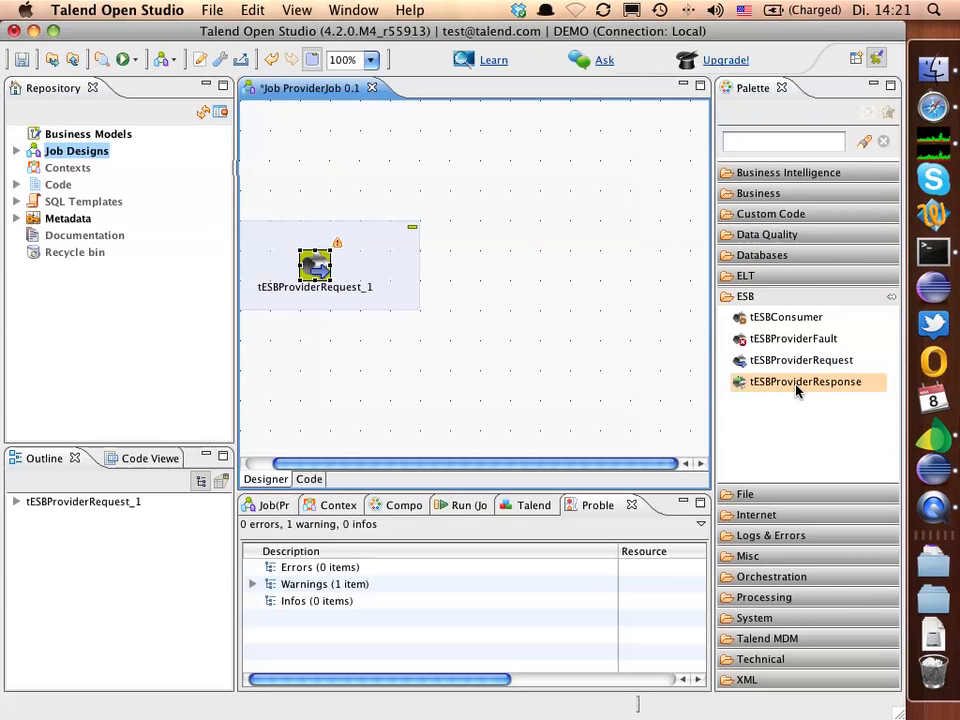
- Drop a tESBProviderResponse component onto the canvas beside the request component
left_click_drag(805, 381, 675, 265)
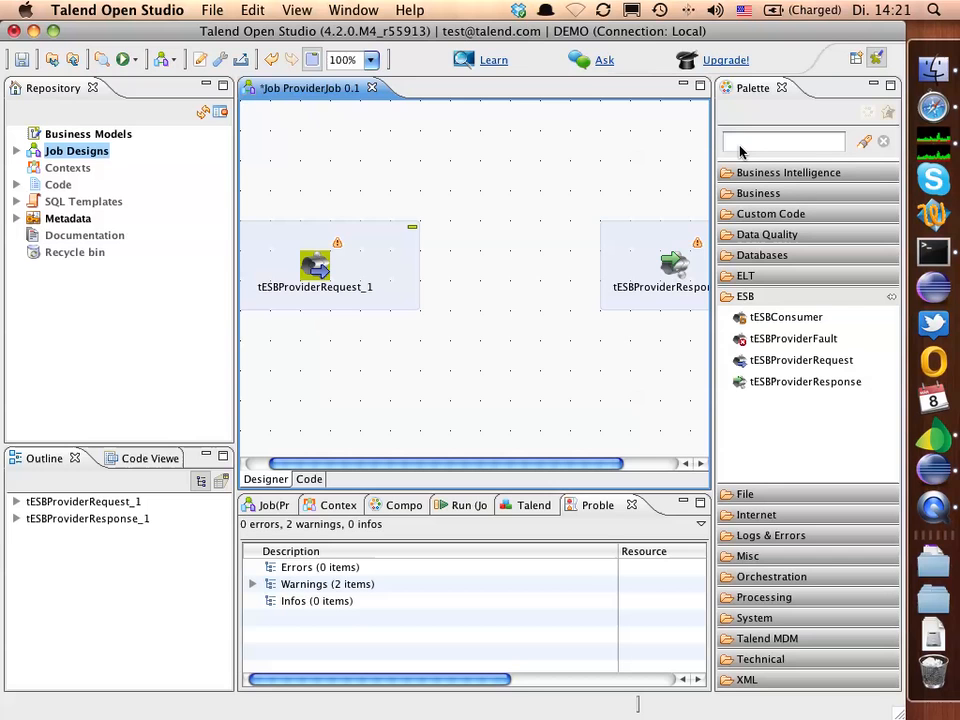
- Find tLogRow in the palette and place it between the request and response components
left_click(783, 141)
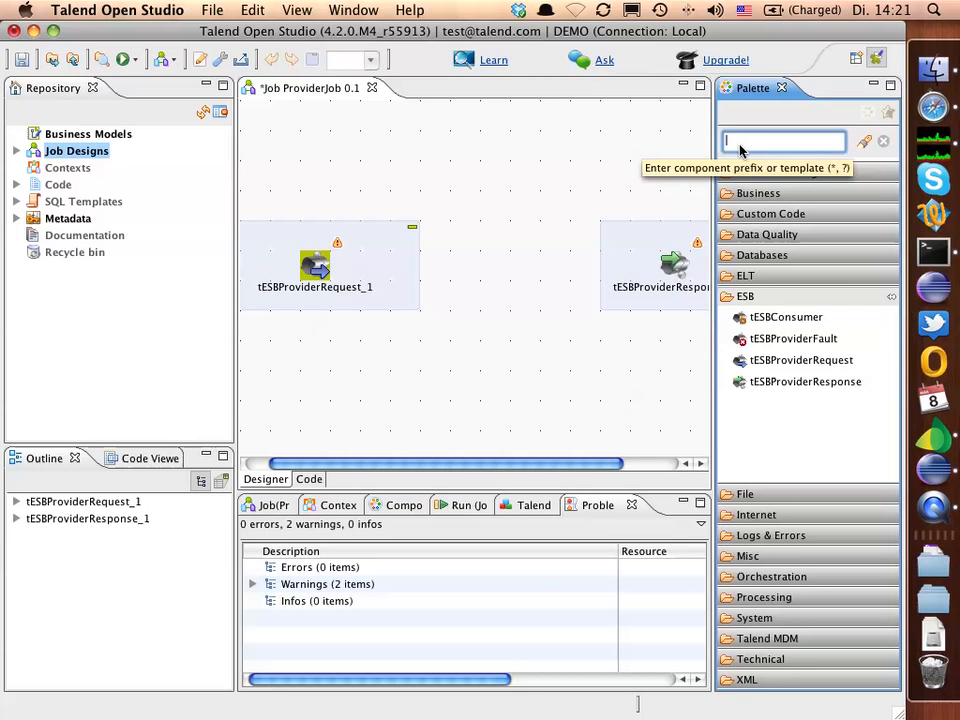
type("a")
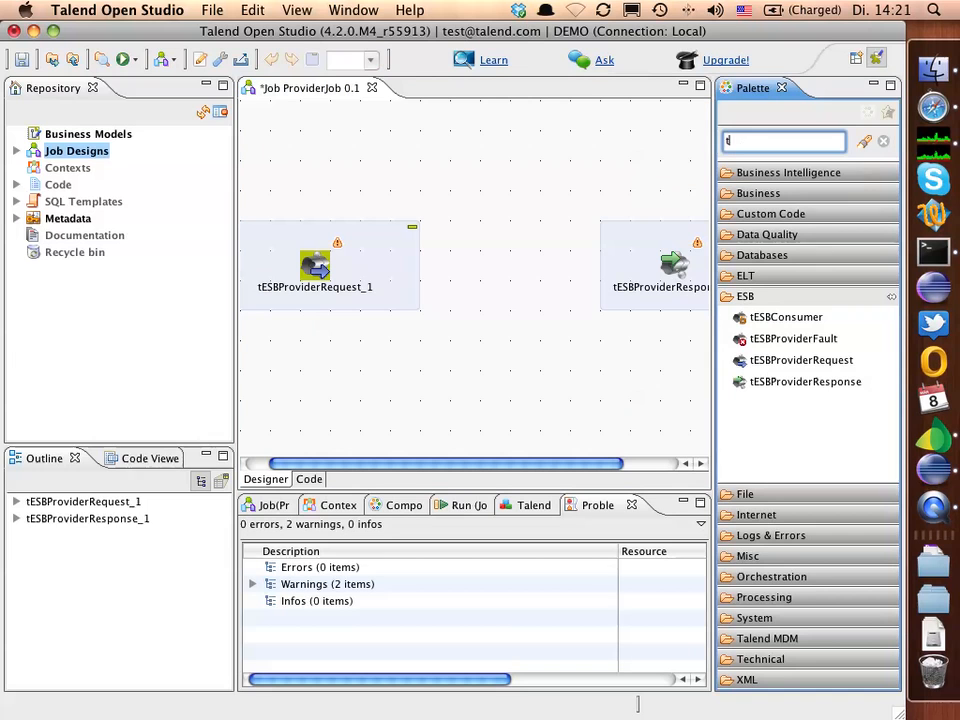
type("Log")
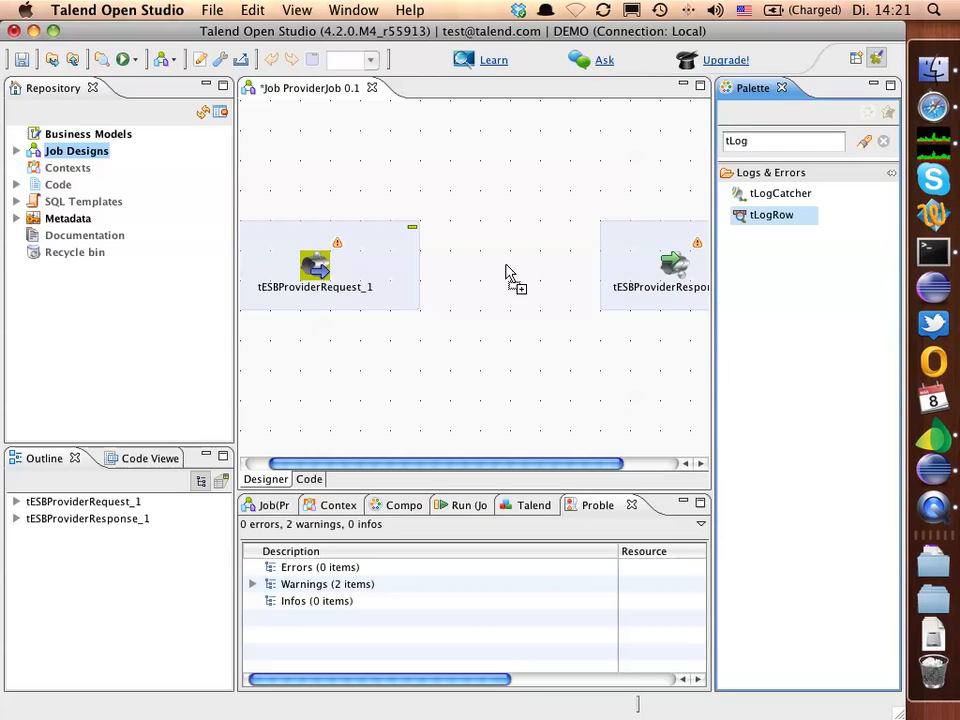
- Link request to tLogRow and tLogRow to response with Main row connections
right_click(315, 265)
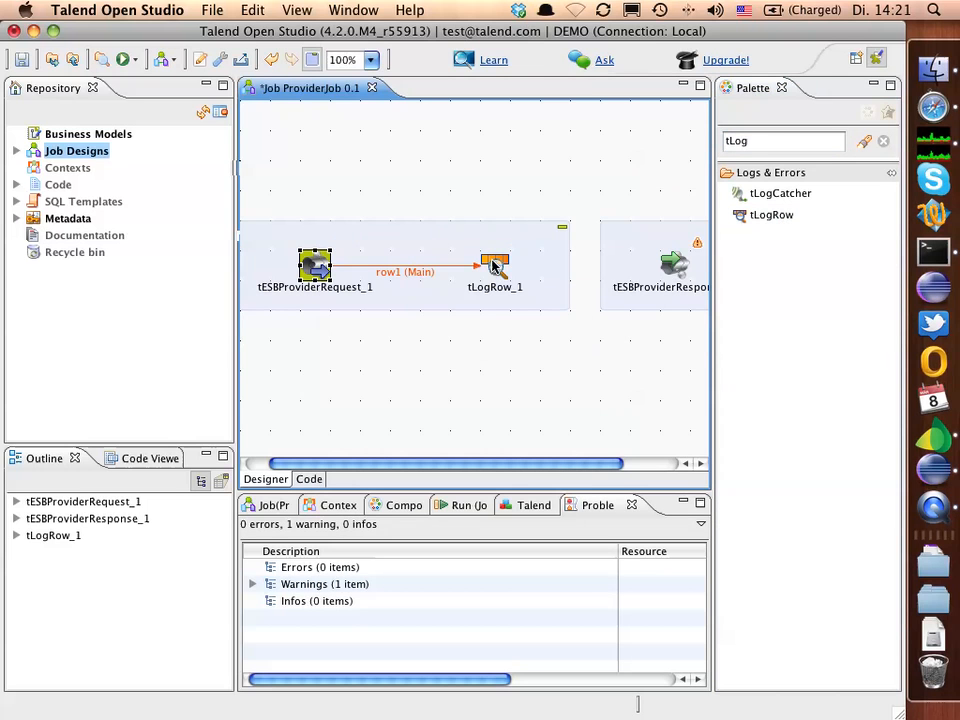
right_click(494, 265)
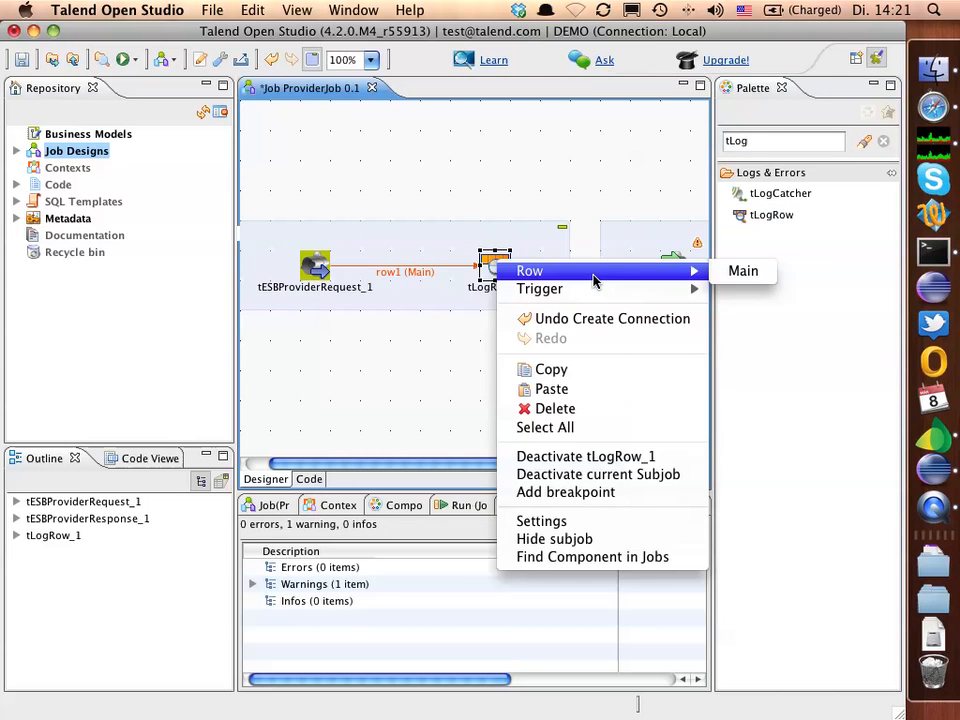
left_click(743, 271)
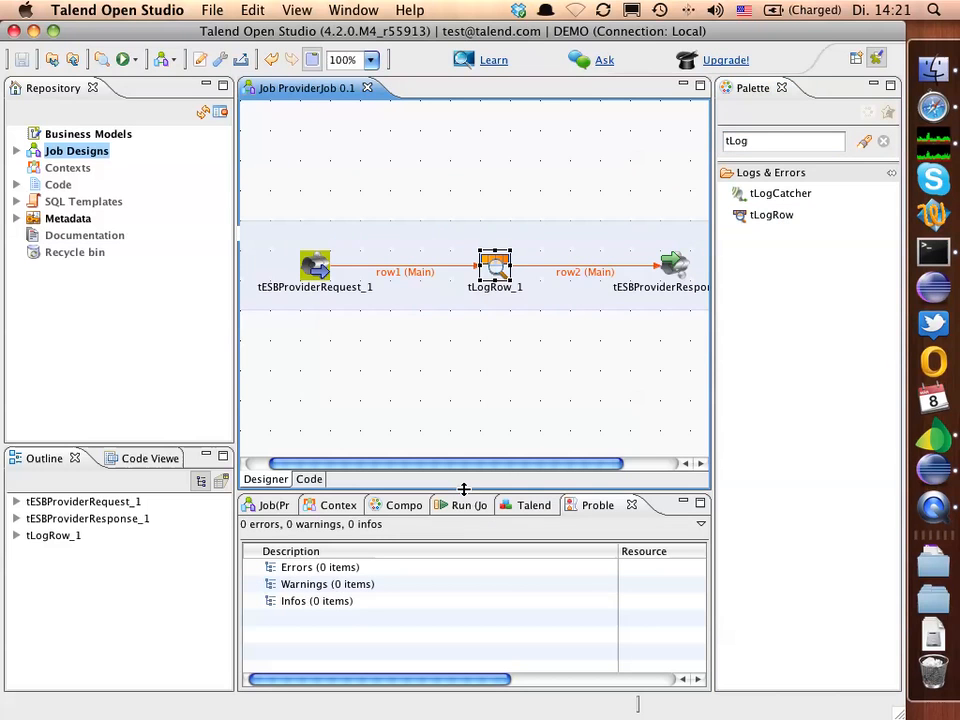
- Run ProviderJob and let the build continue in the background
left_click(470, 504)
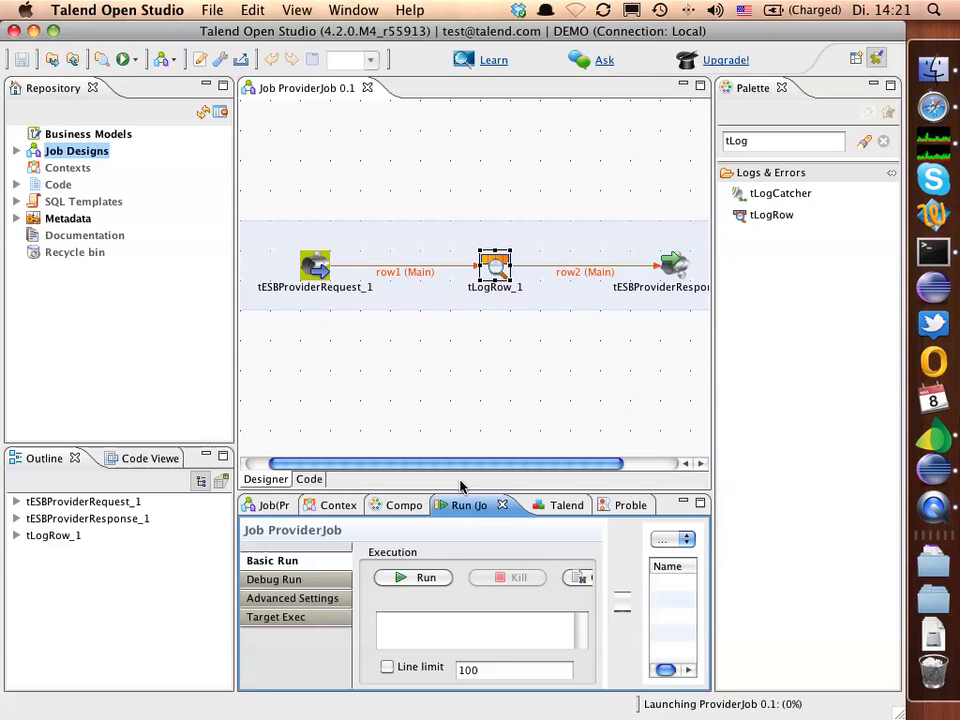
left_click(425, 577)
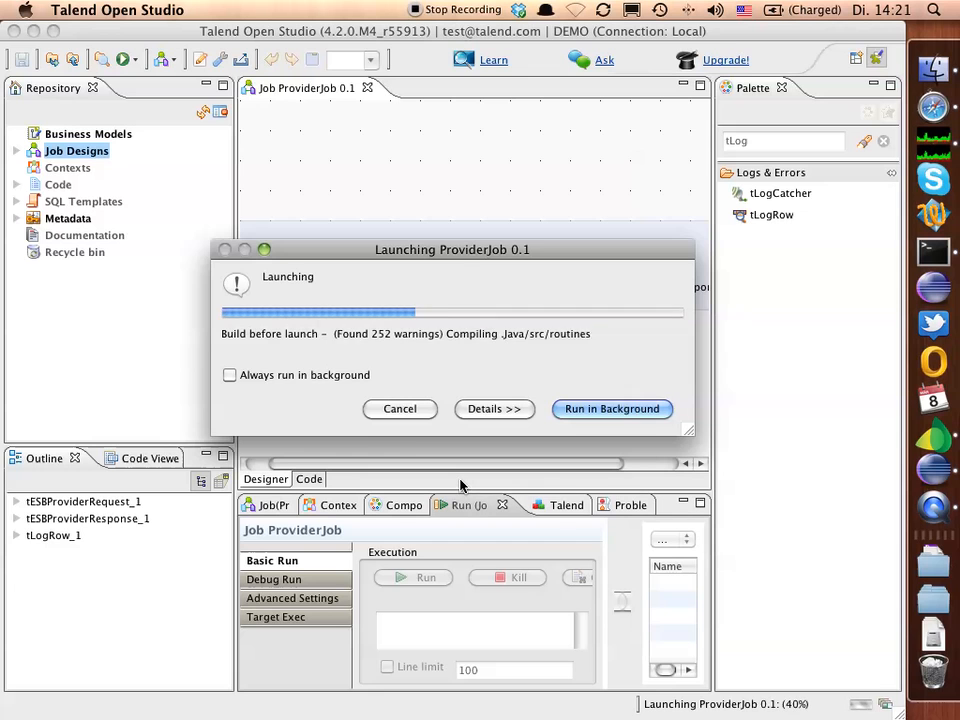
left_click(611, 408)
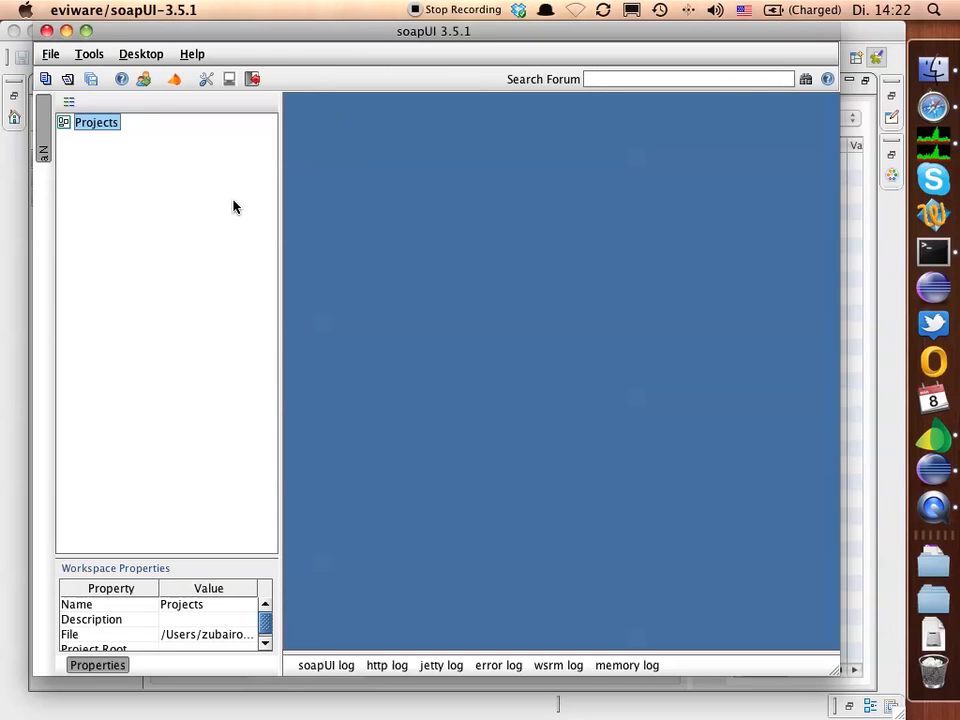
right_click(95, 122)
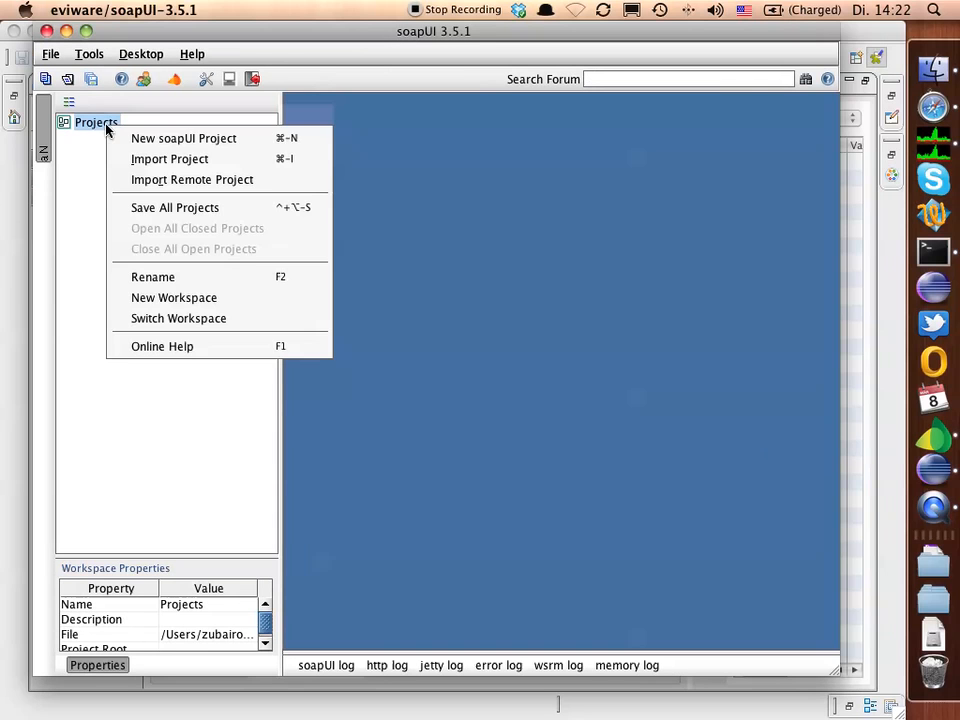
left_click(184, 138)
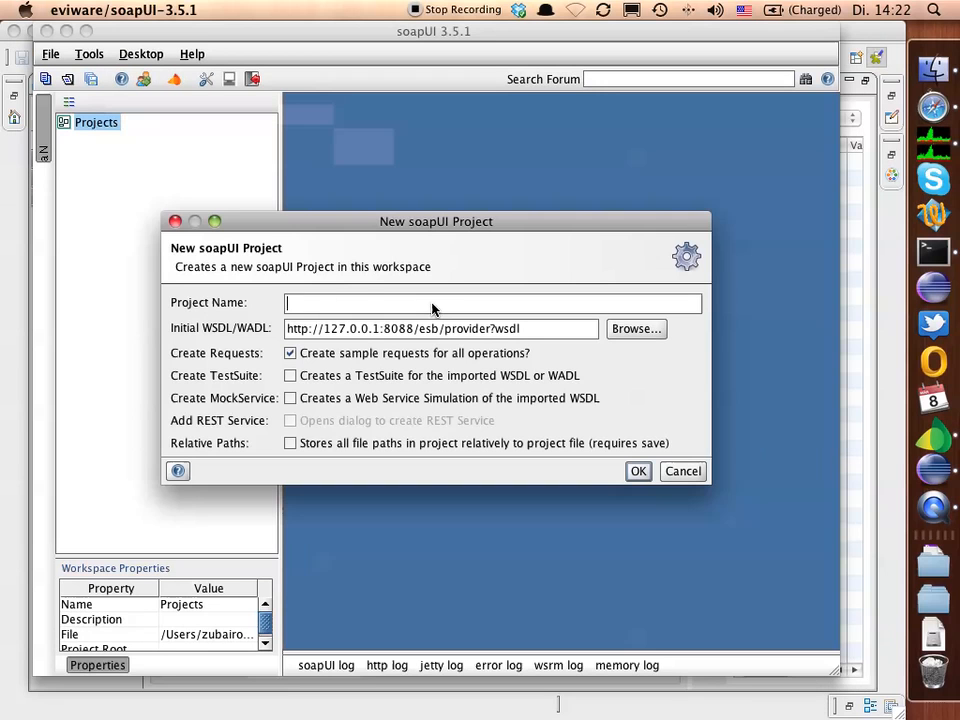
type("TalendProvider")
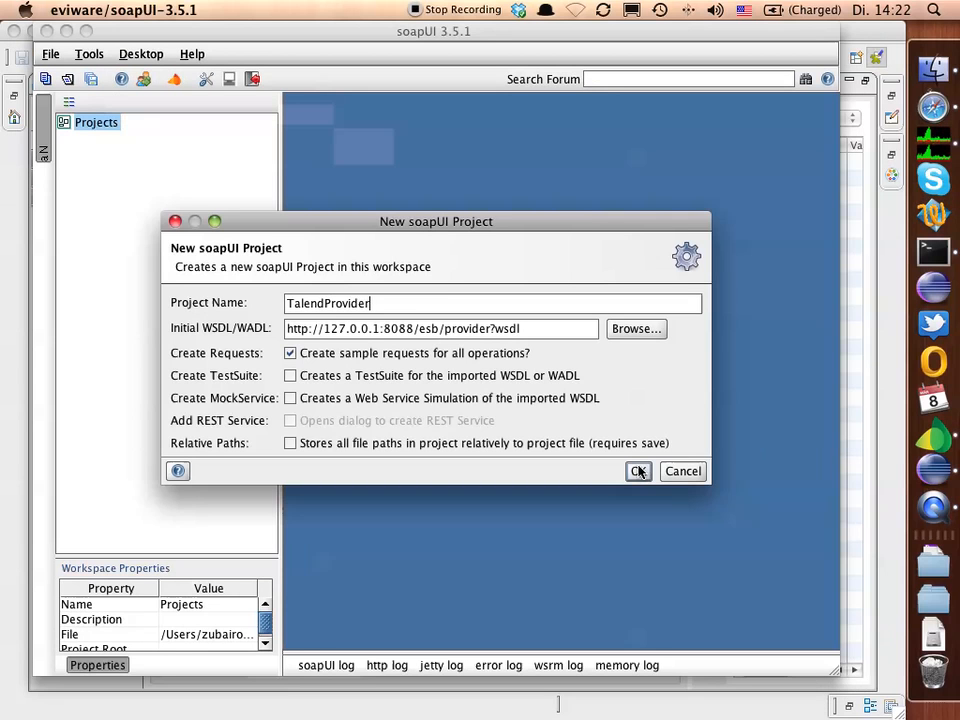
left_click(638, 471)
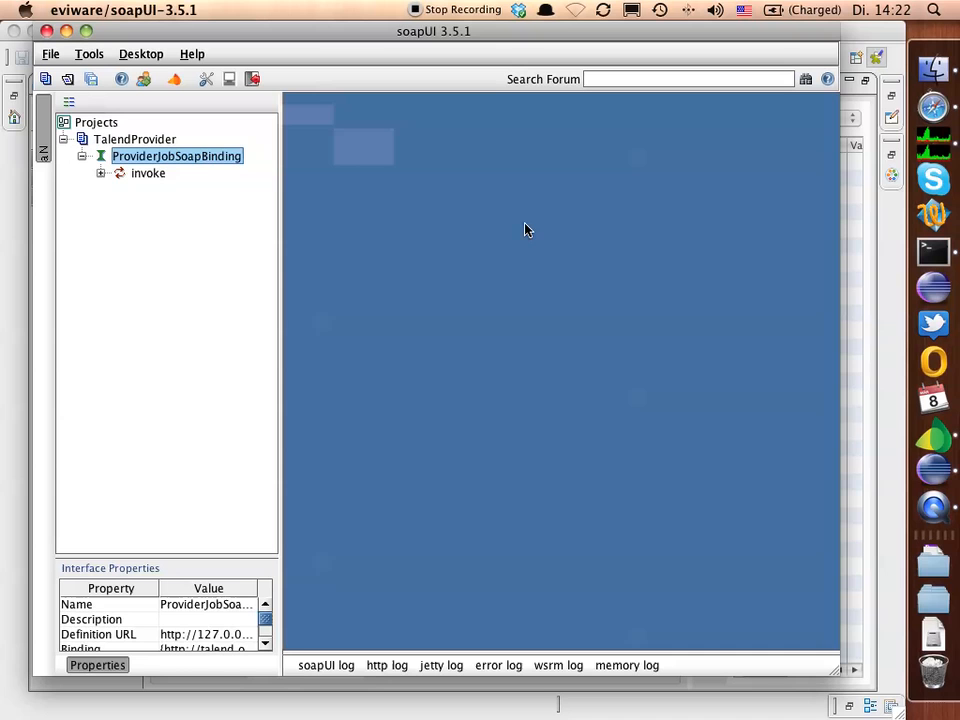
mouse_move(389, 199)
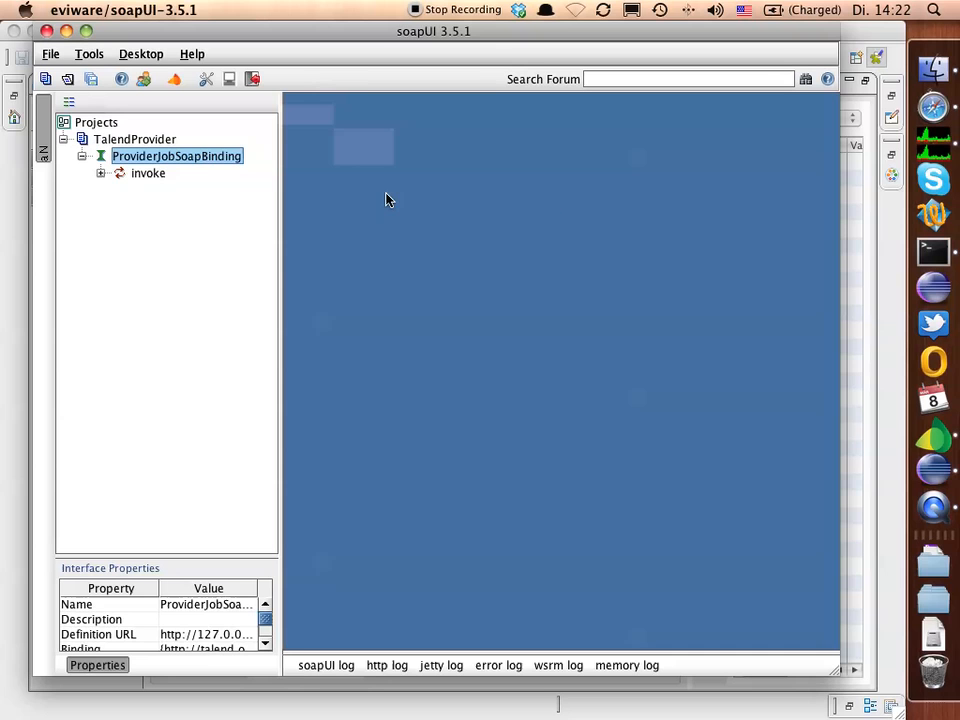
- Fill Request 1 with a <hello>Hello Talend Job</hello> body and submit it to the provider
left_click(148, 172)
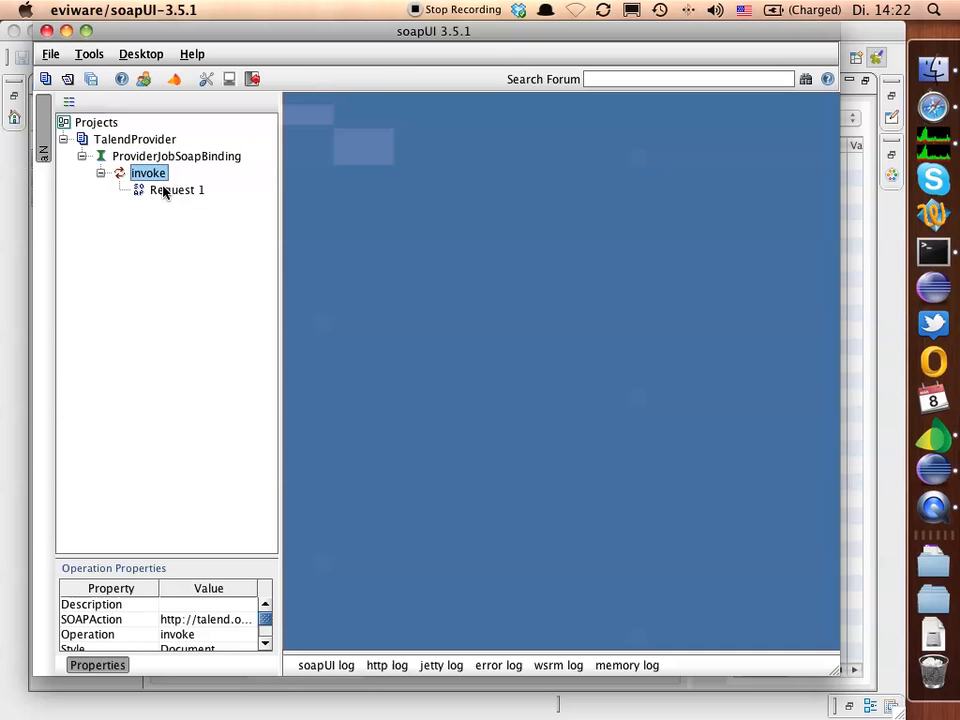
double_click(178, 190)
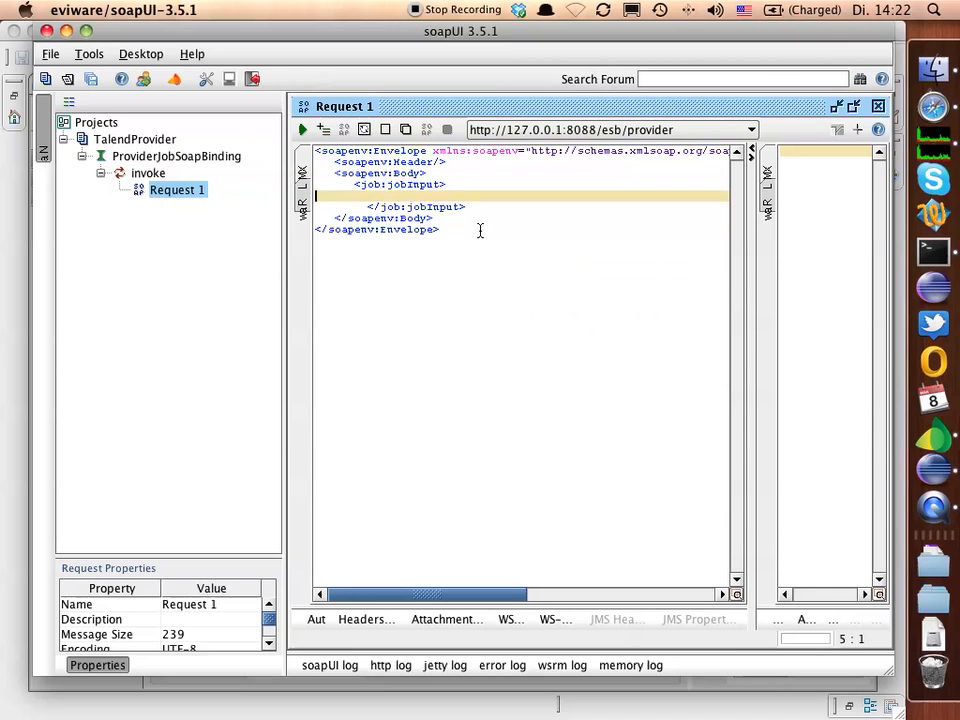
type("<hello>Hello Talend Job")
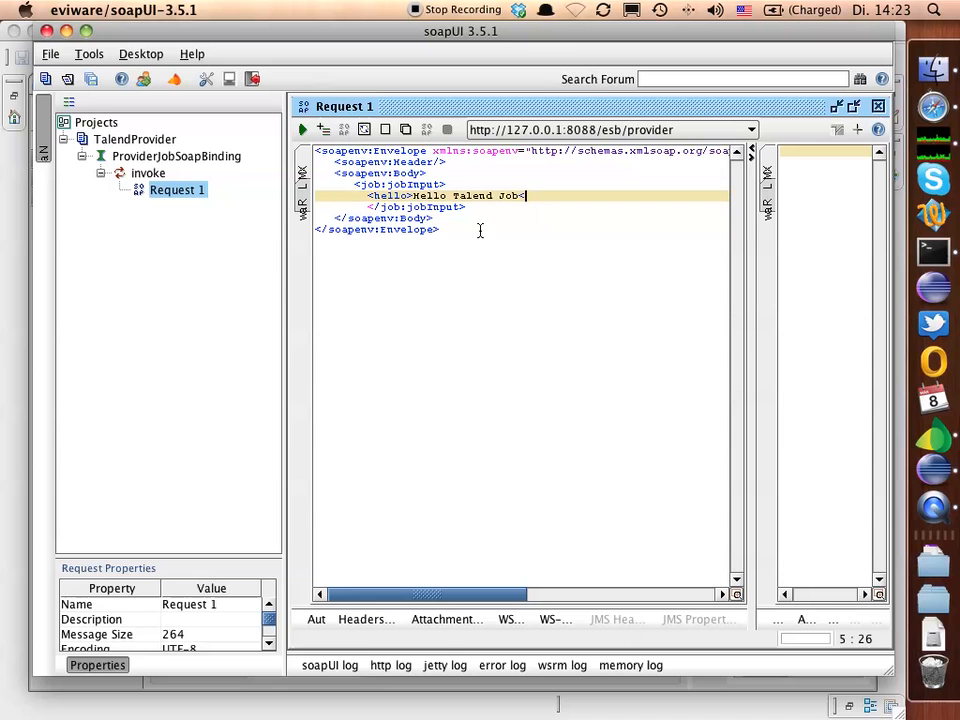
type("</hello>")
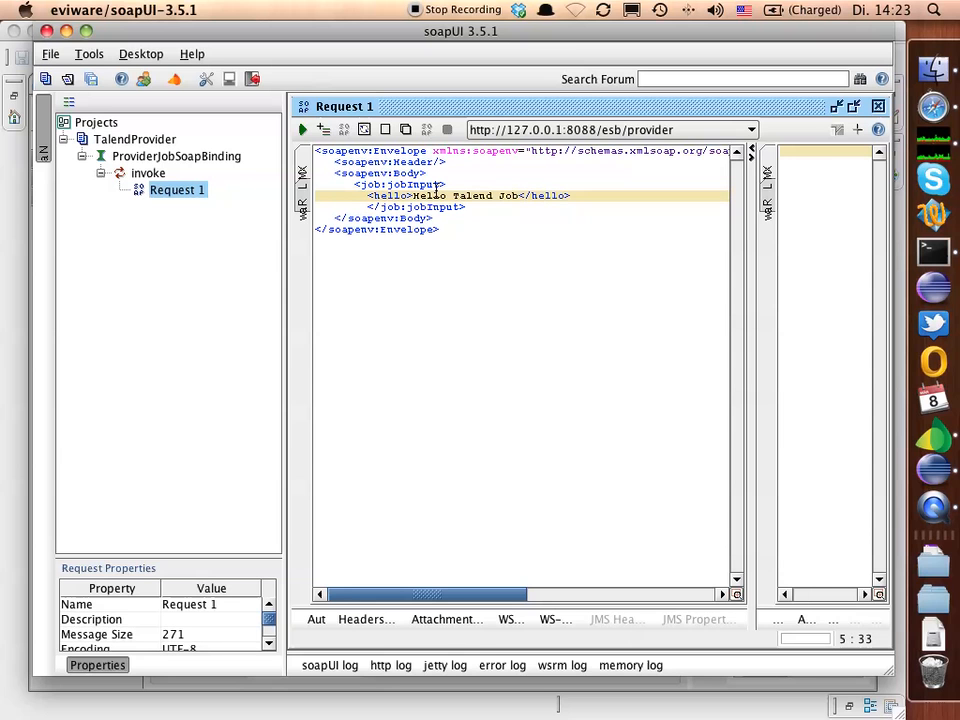
left_click(302, 129)
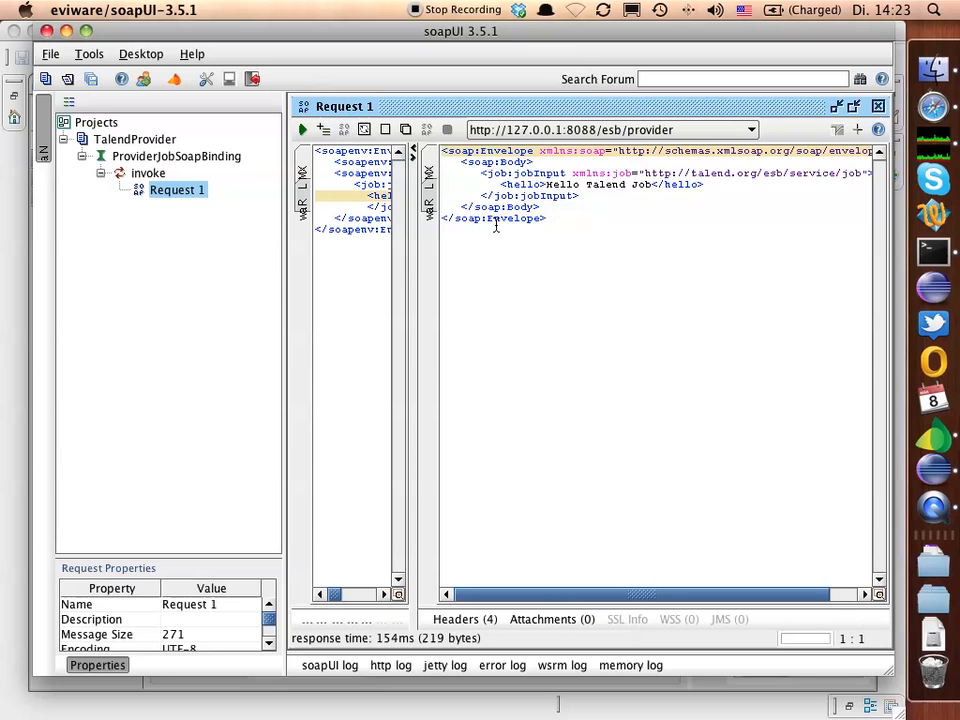
mouse_move(590, 219)
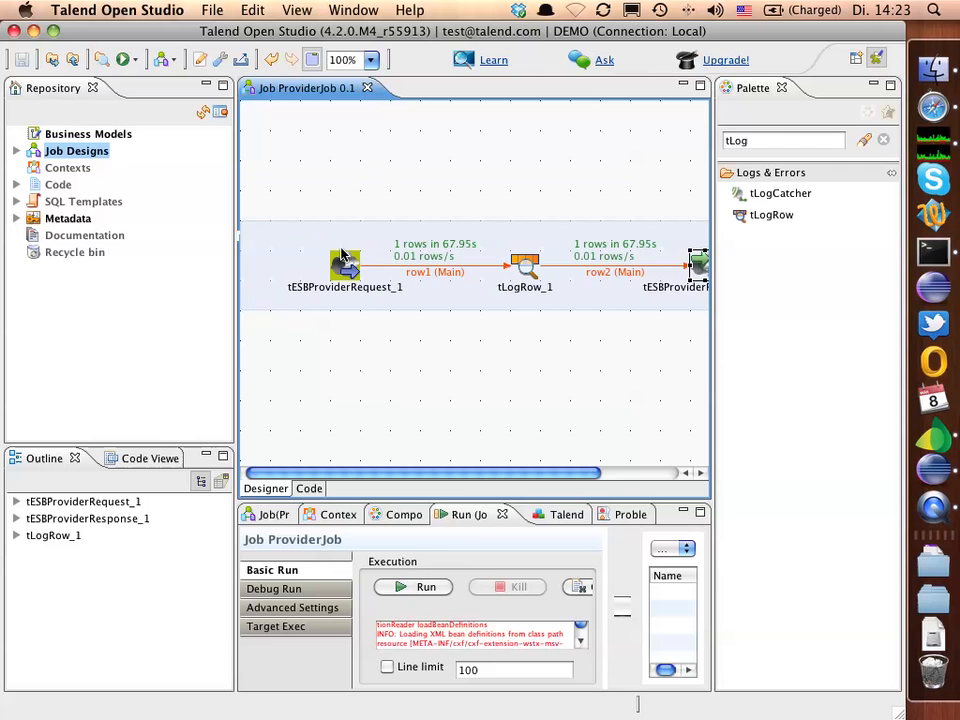
- Inspect the tESBProviderRequest_1 component settings, then deselect it
left_click(345, 265)
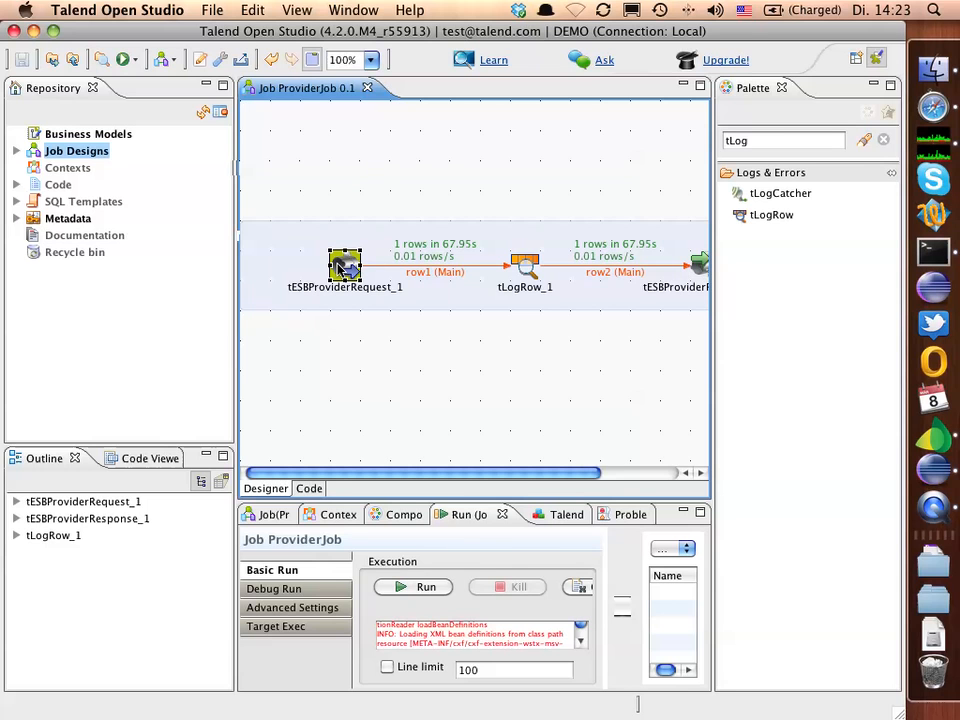
left_click(395, 514)
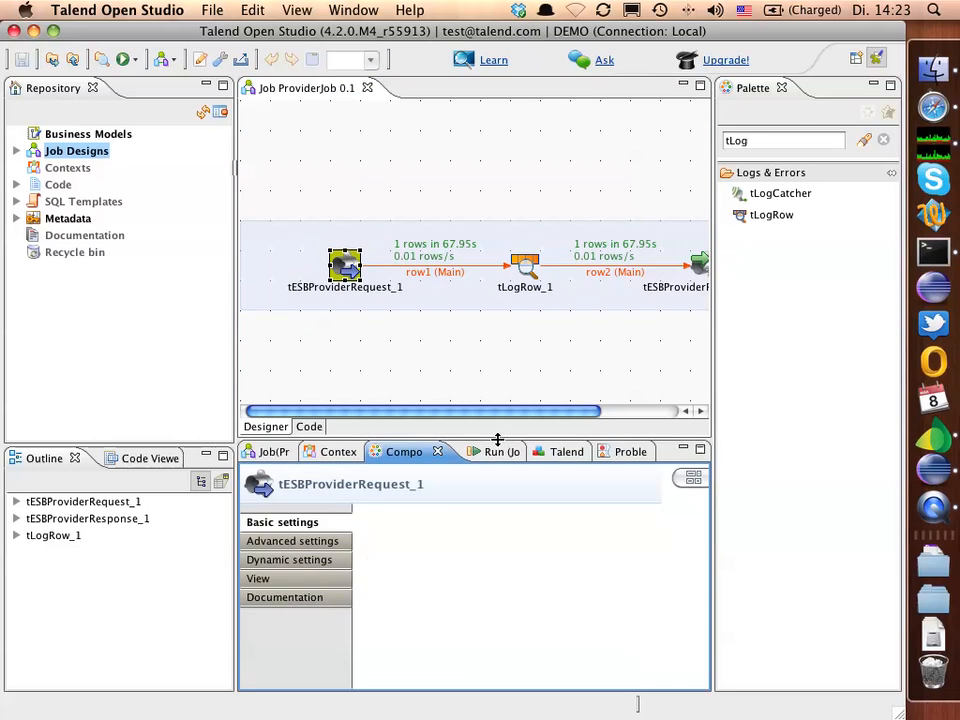
left_click(281, 522)
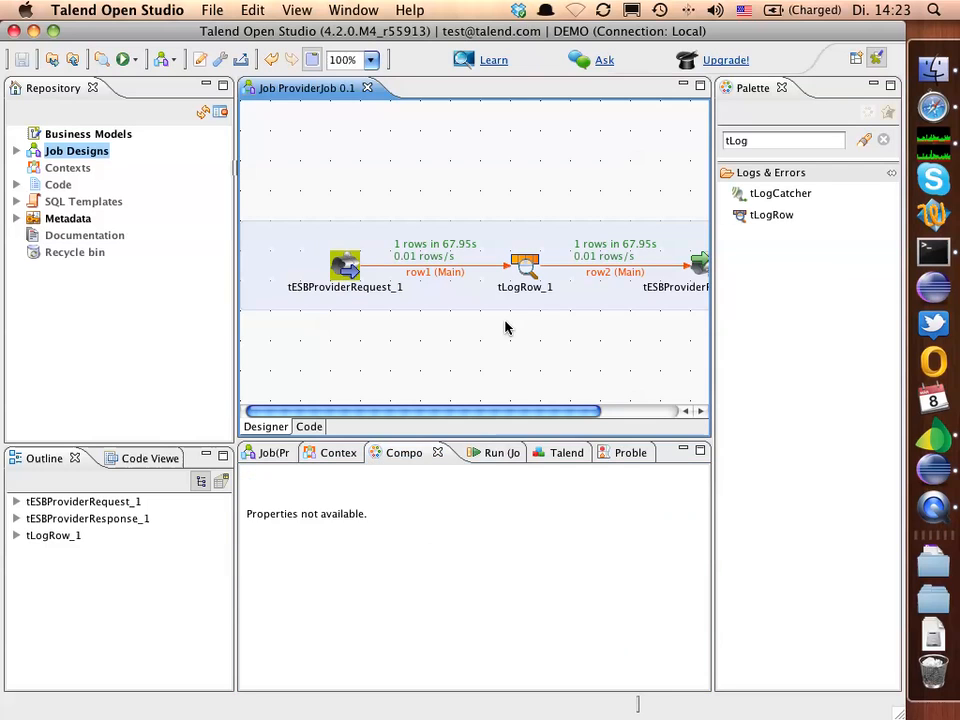
- Relaunch ProviderJob from the Run tab, building in the background
left_click(468, 452)
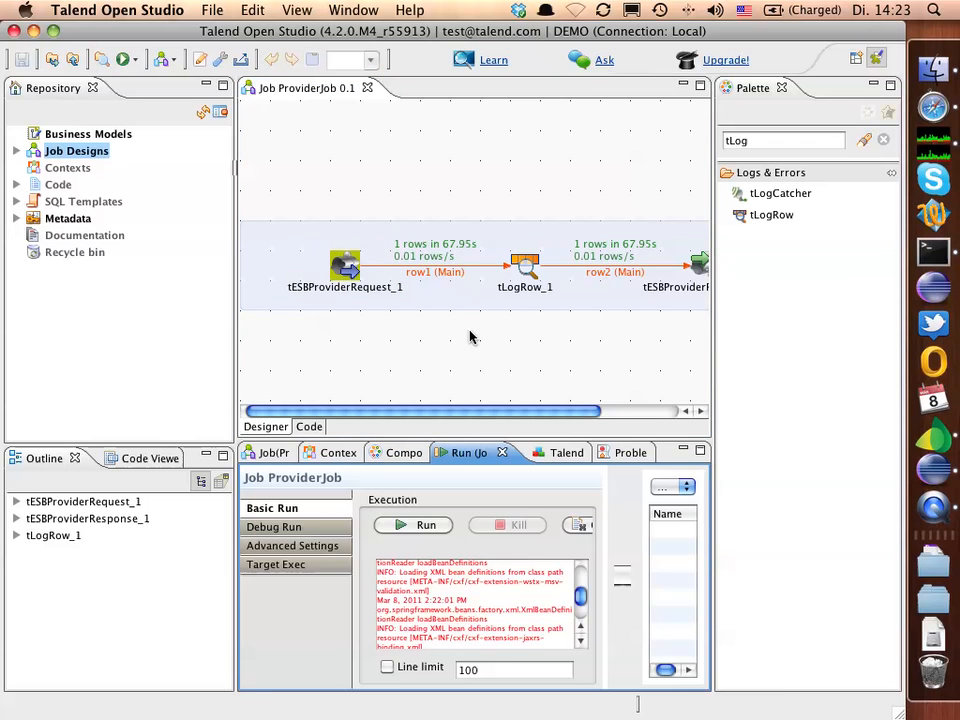
left_click(426, 524)
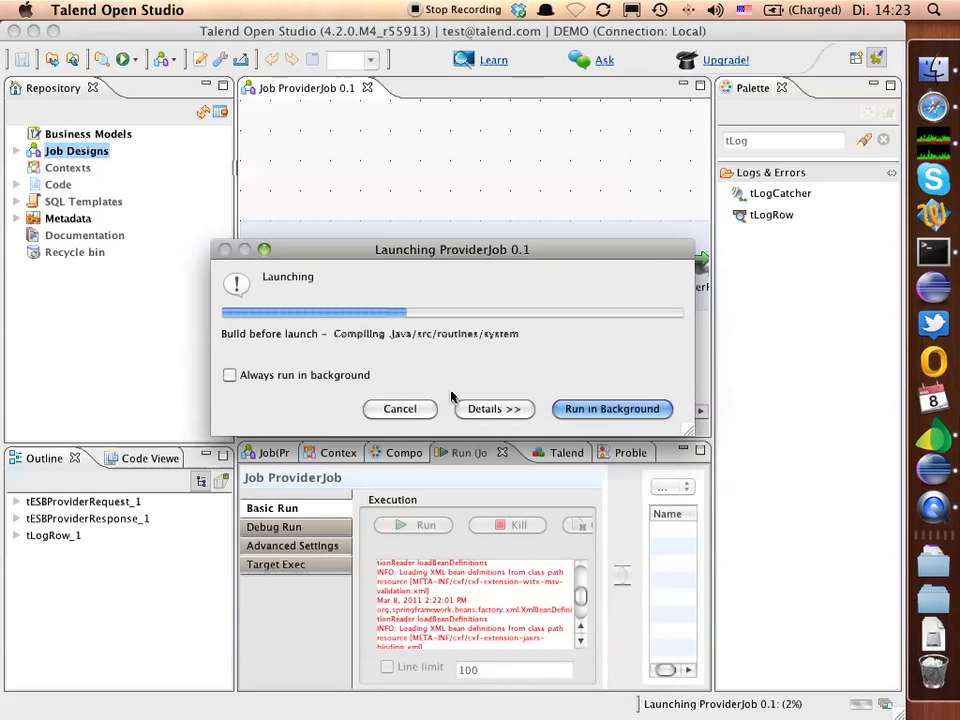
left_click(611, 408)
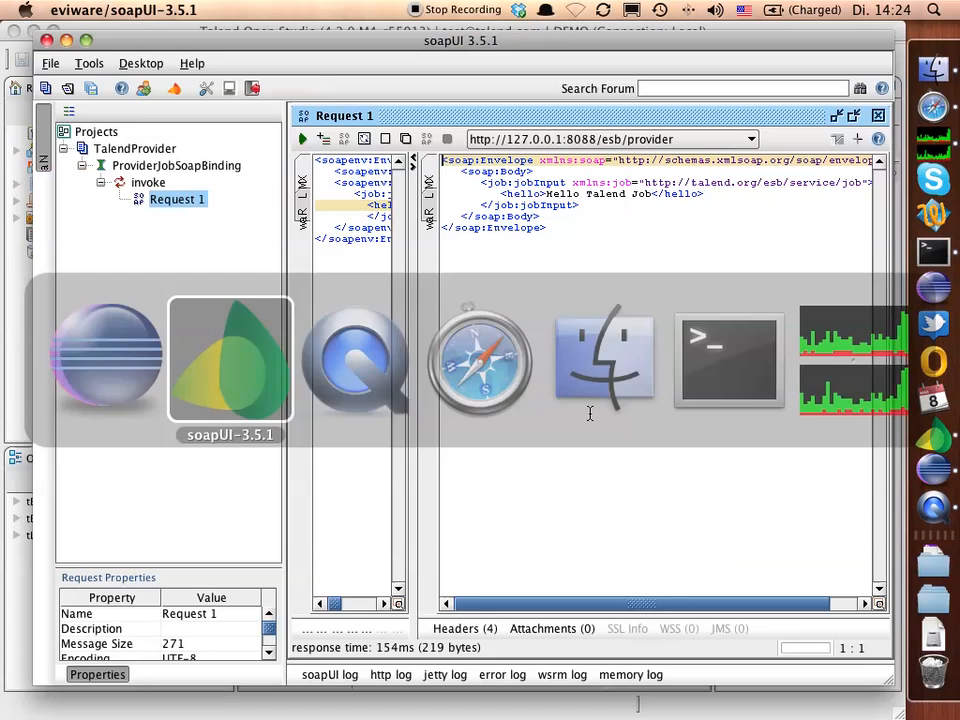
- Change the hello text to Hello Talend Job 123 and resend the request
left_click(302, 138)
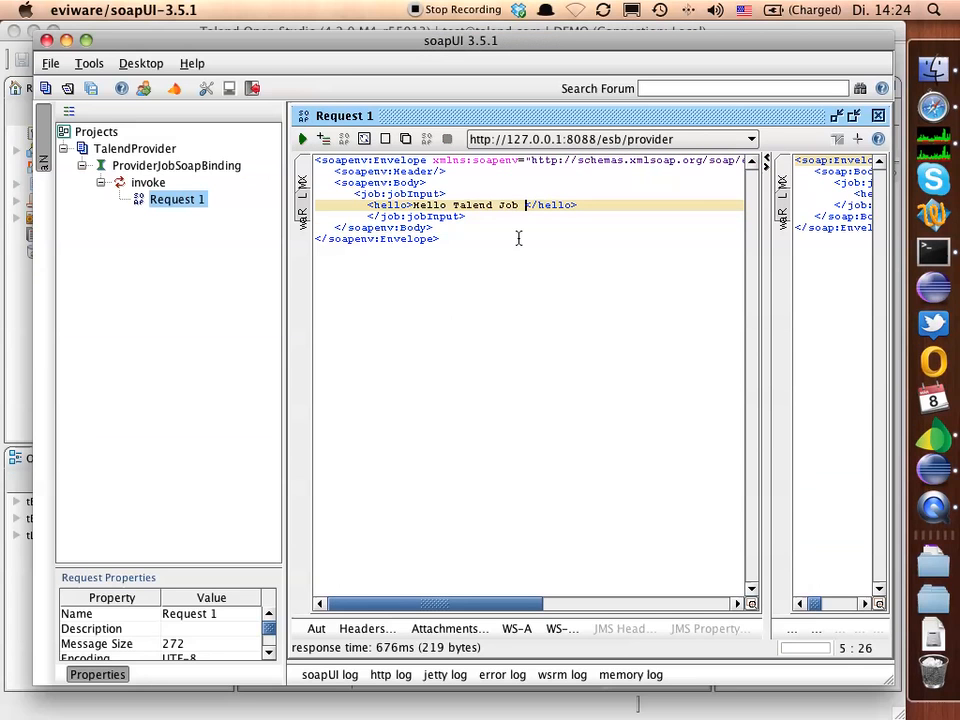
type("123")
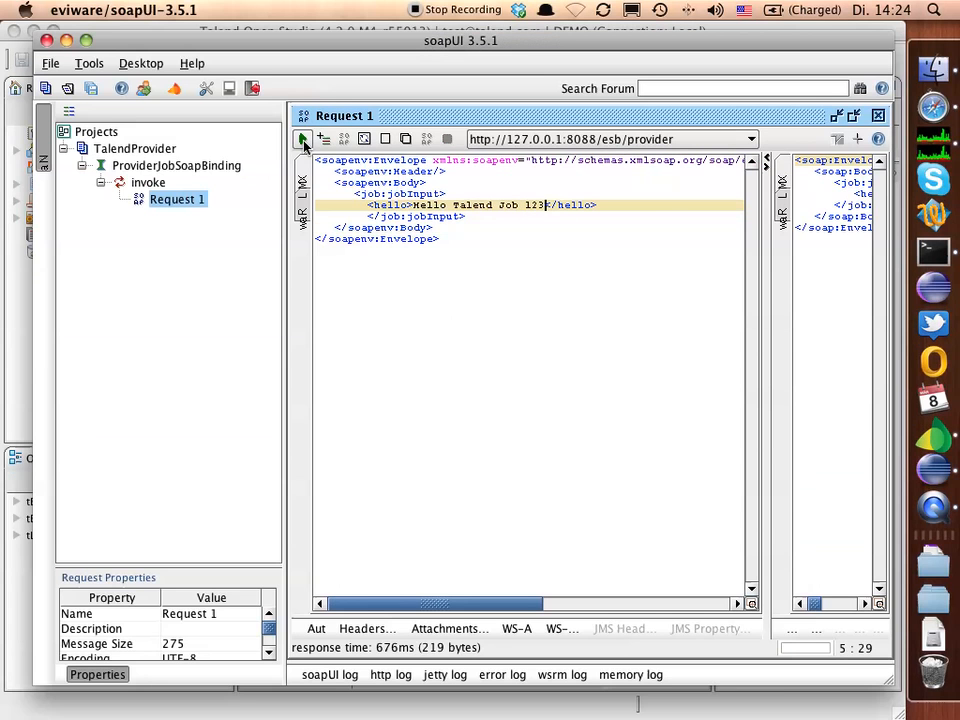
left_click(302, 139)
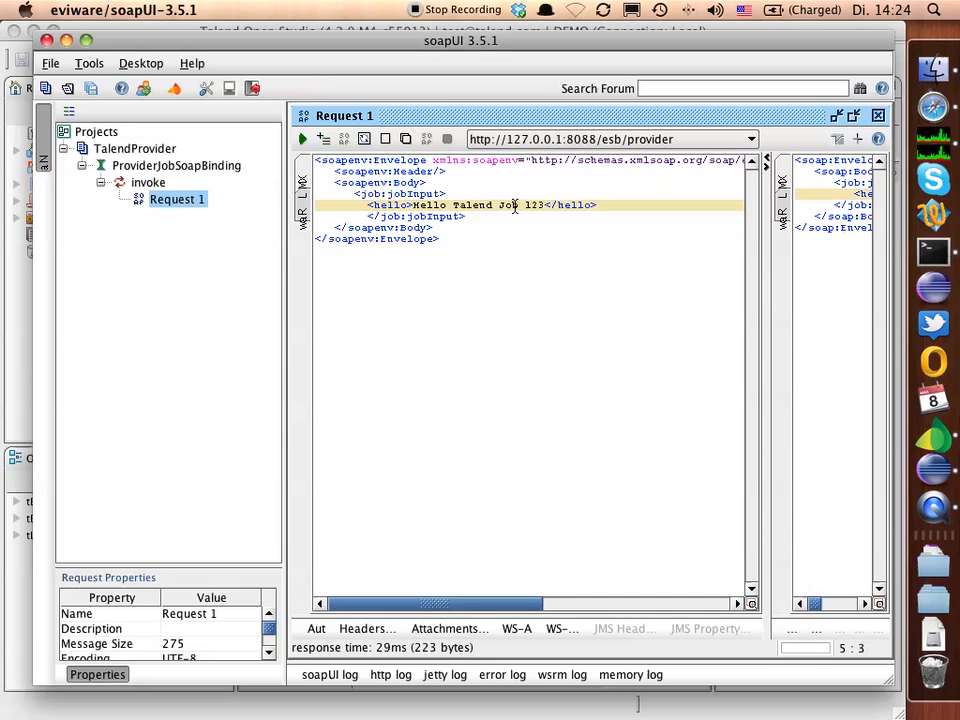
left_click(545, 235)
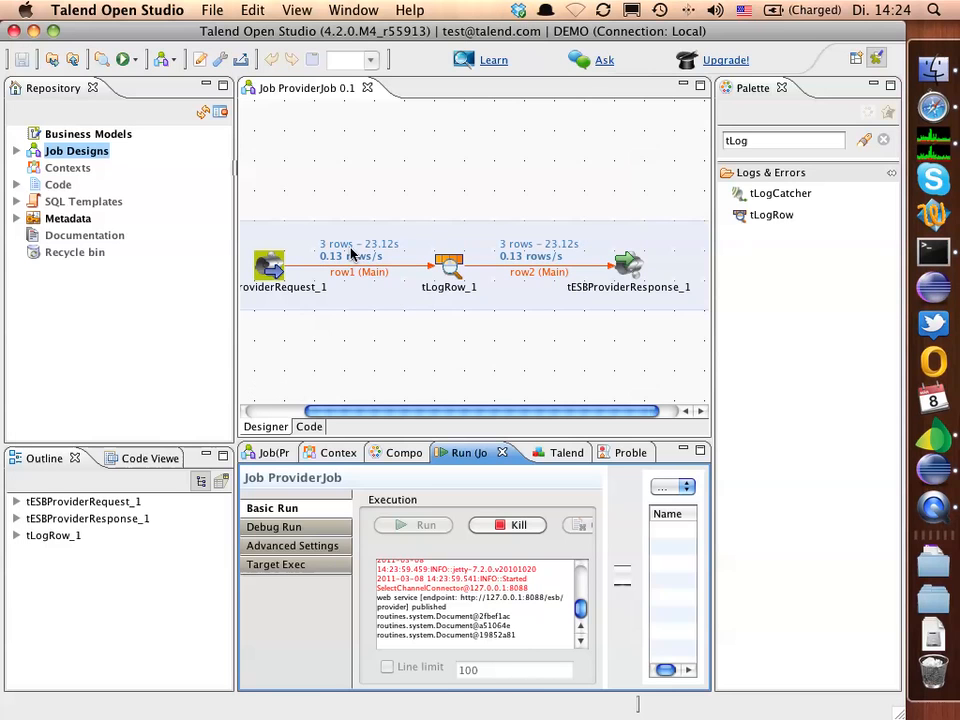
mouse_move(585, 368)
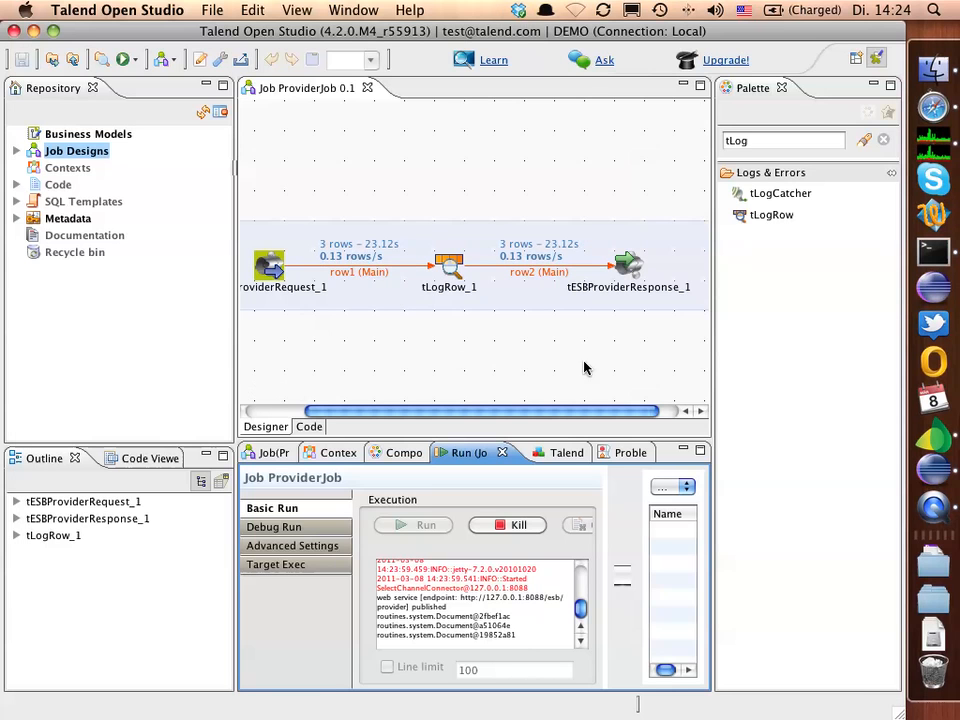
mouse_move(530, 387)
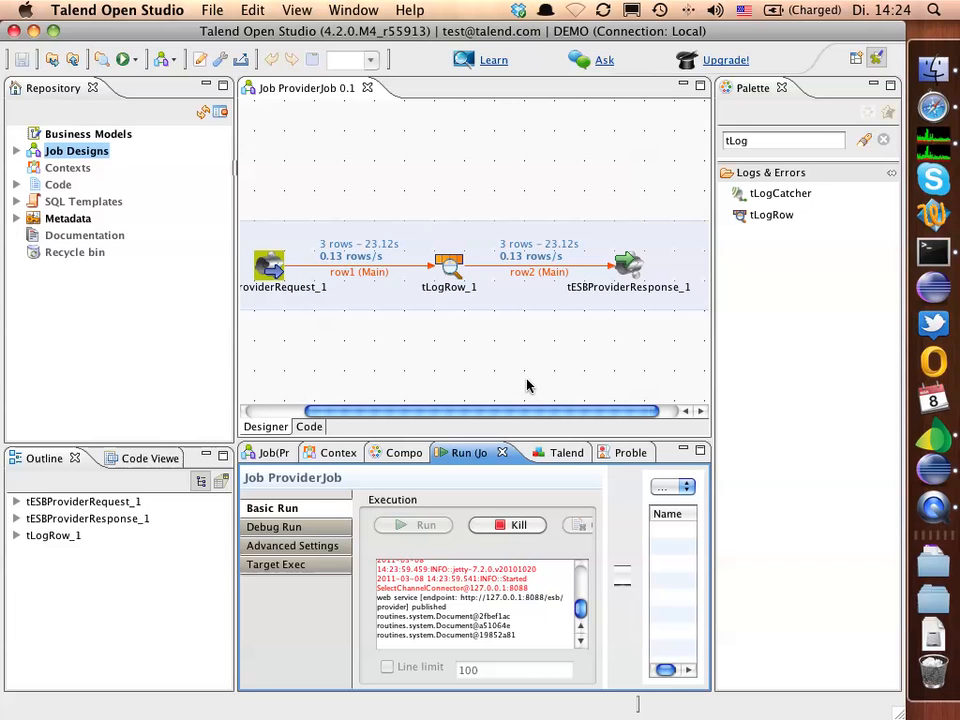
mouse_move(536, 371)
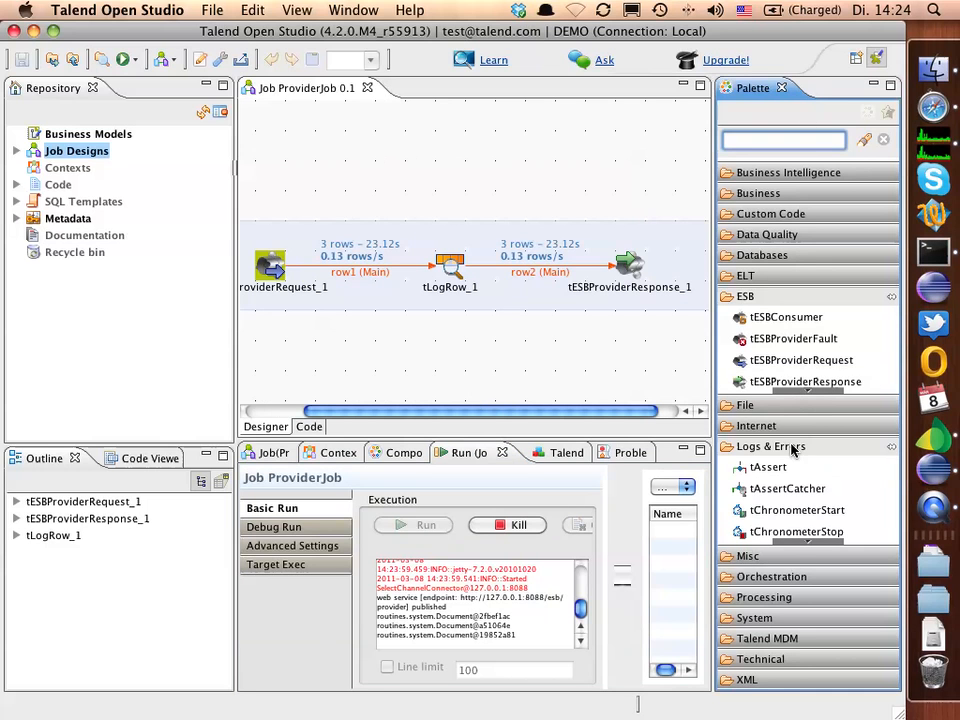
- Collapse Logs & Errors and expand the ESB component group in the palette
left_click(748, 378)
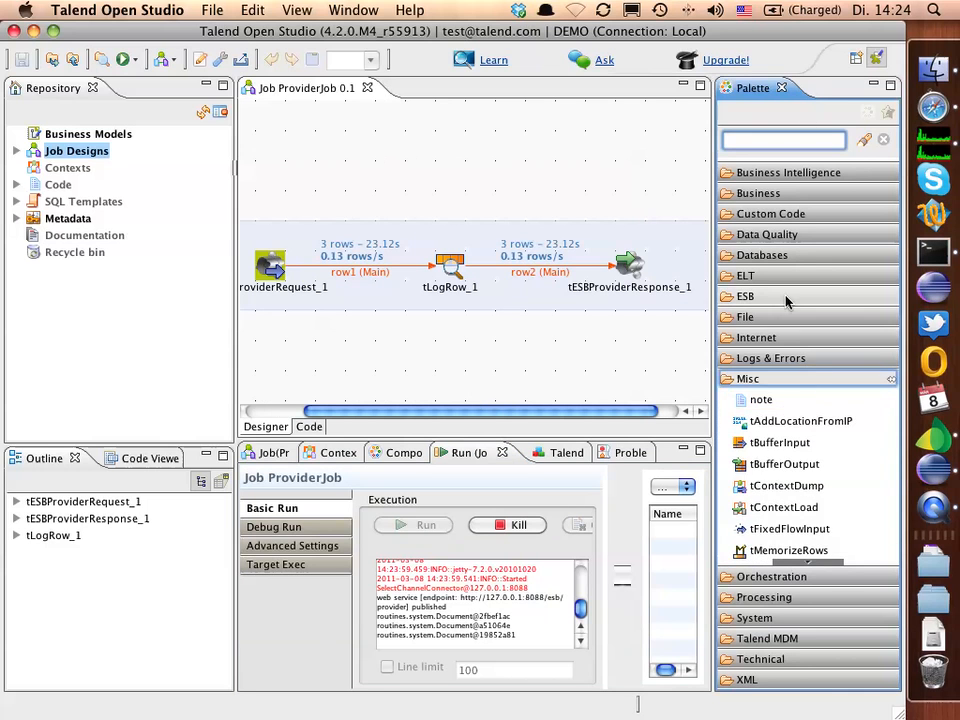
left_click(745, 296)
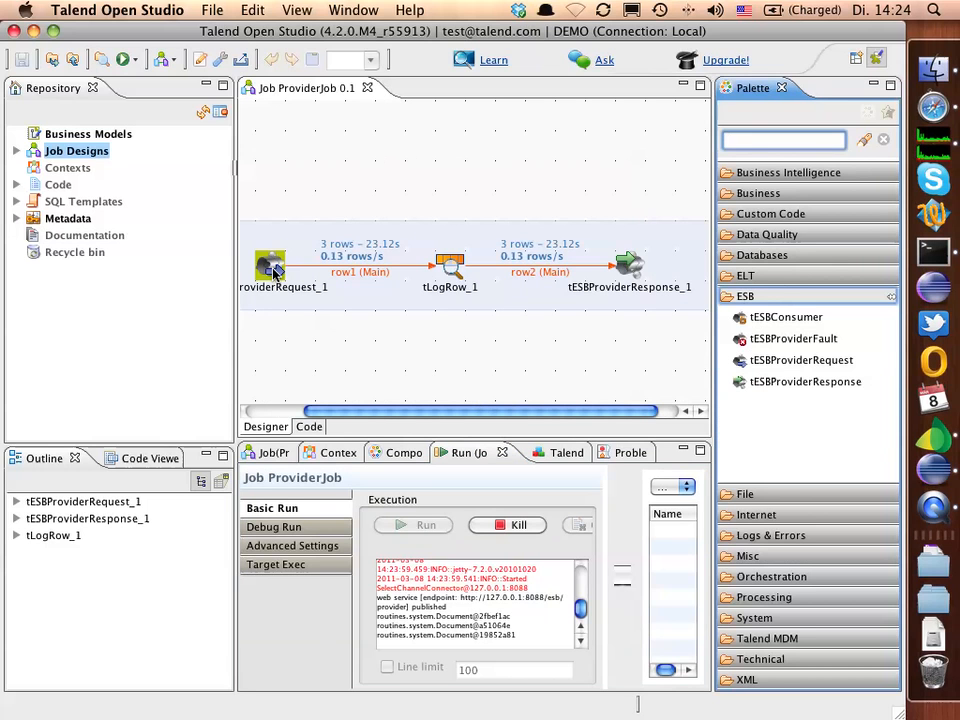
left_click(270, 262)
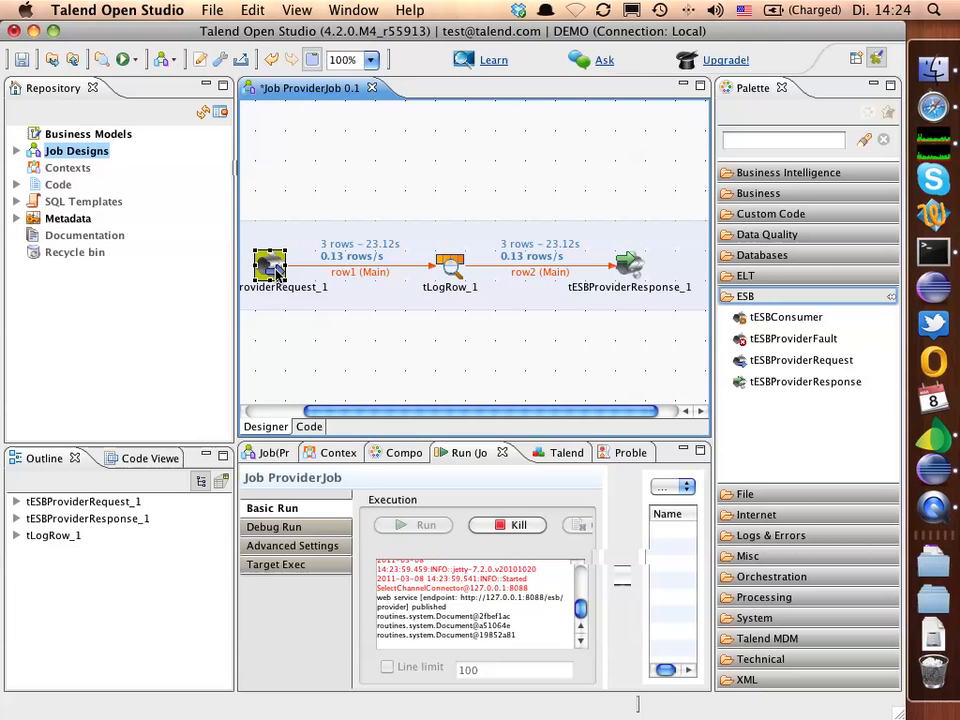
left_click(404, 452)
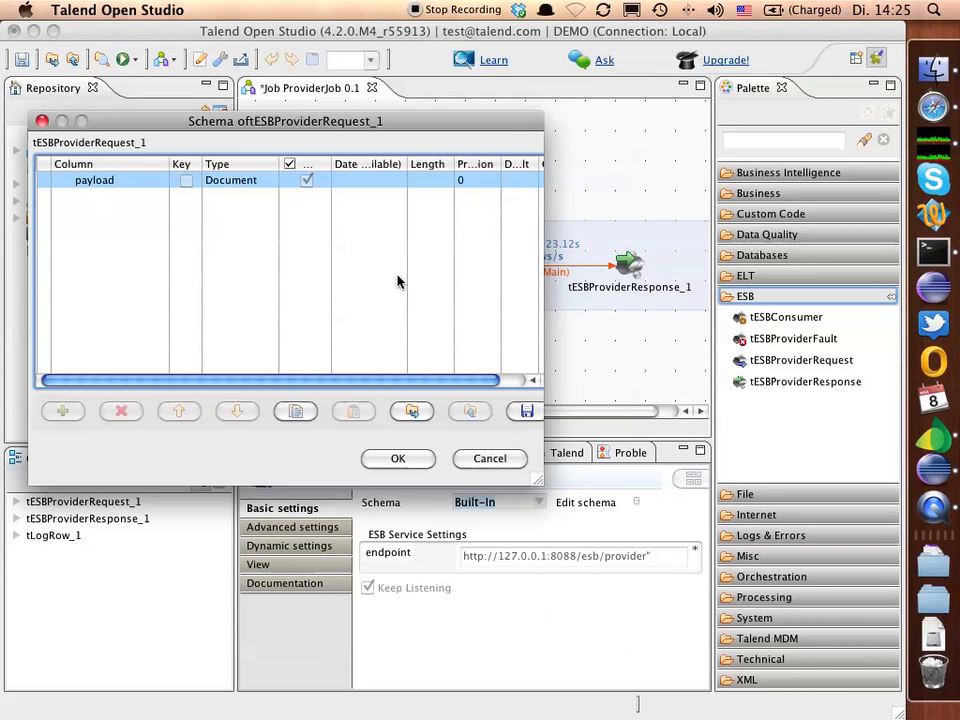
left_click(398, 458)
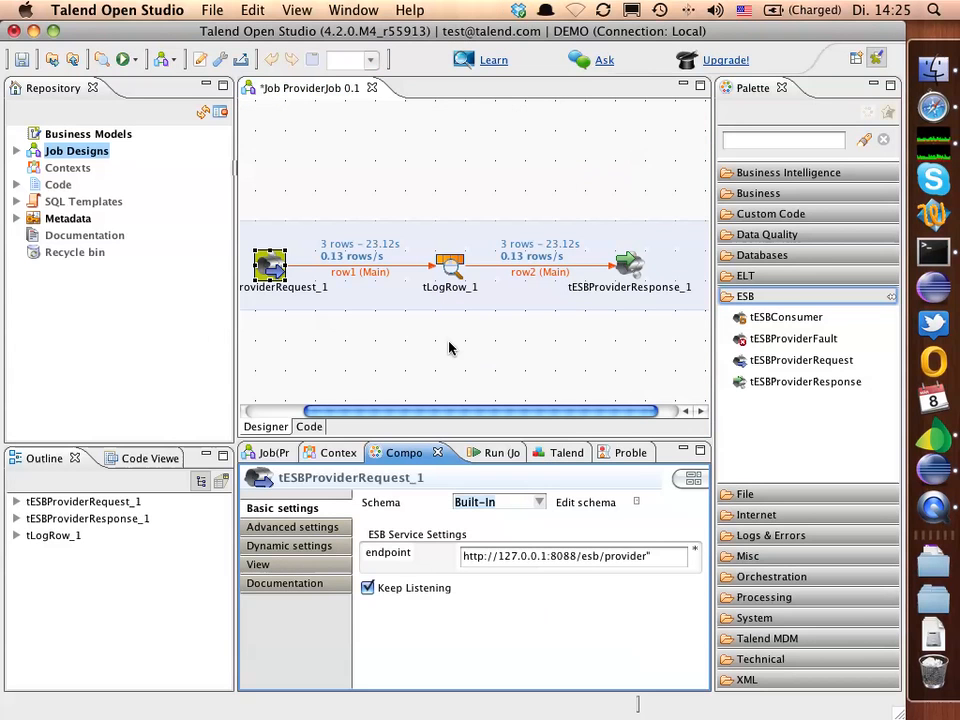
mouse_move(324, 208)
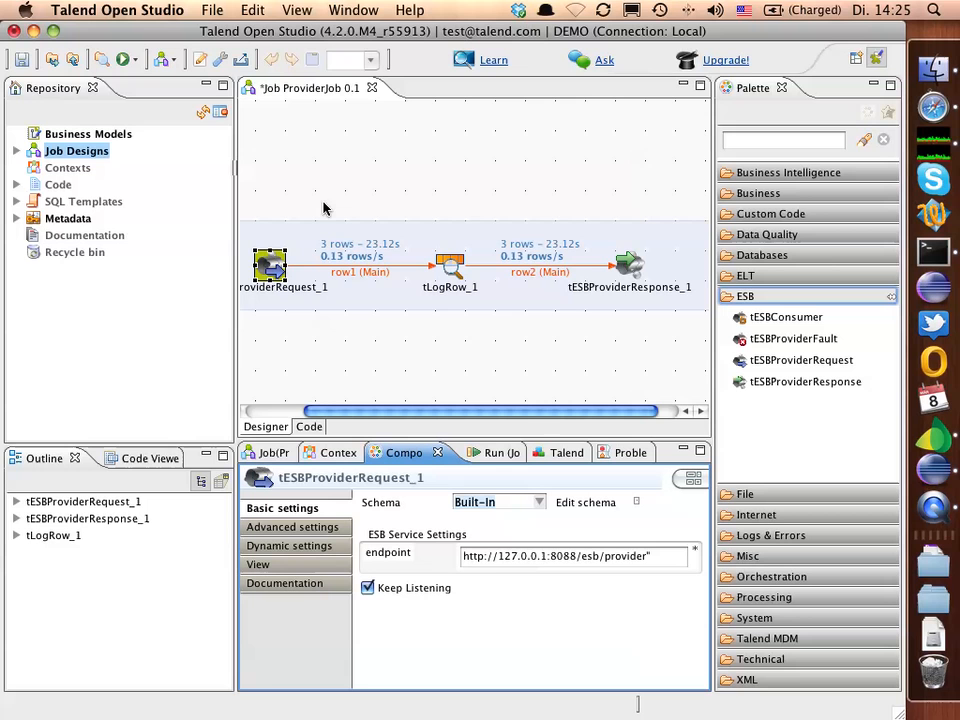
mouse_move(398, 367)
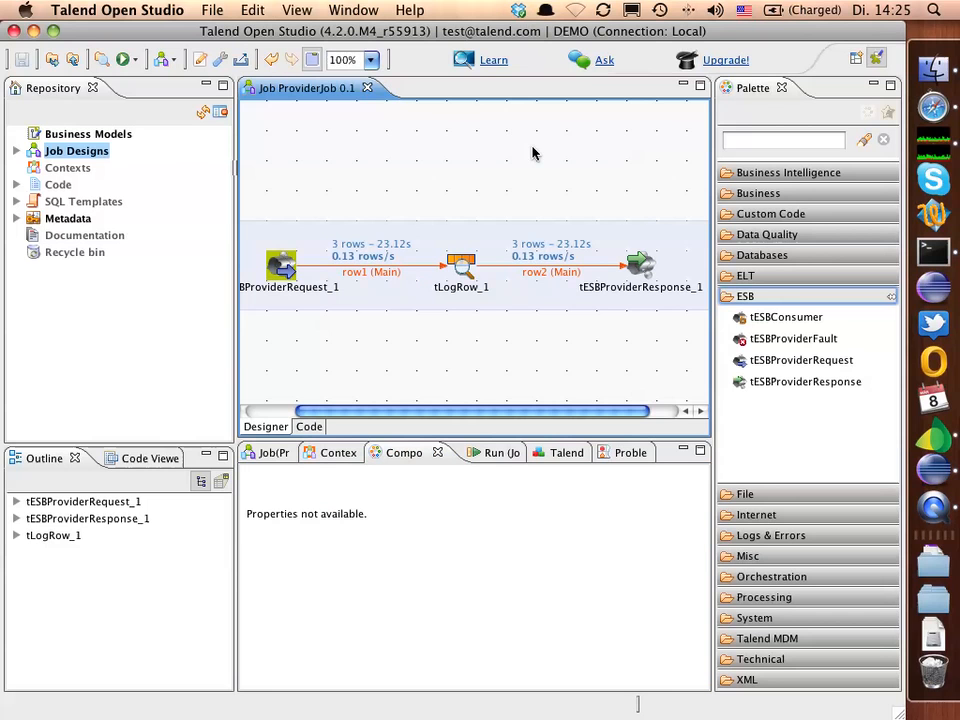
mouse_move(910, 500)
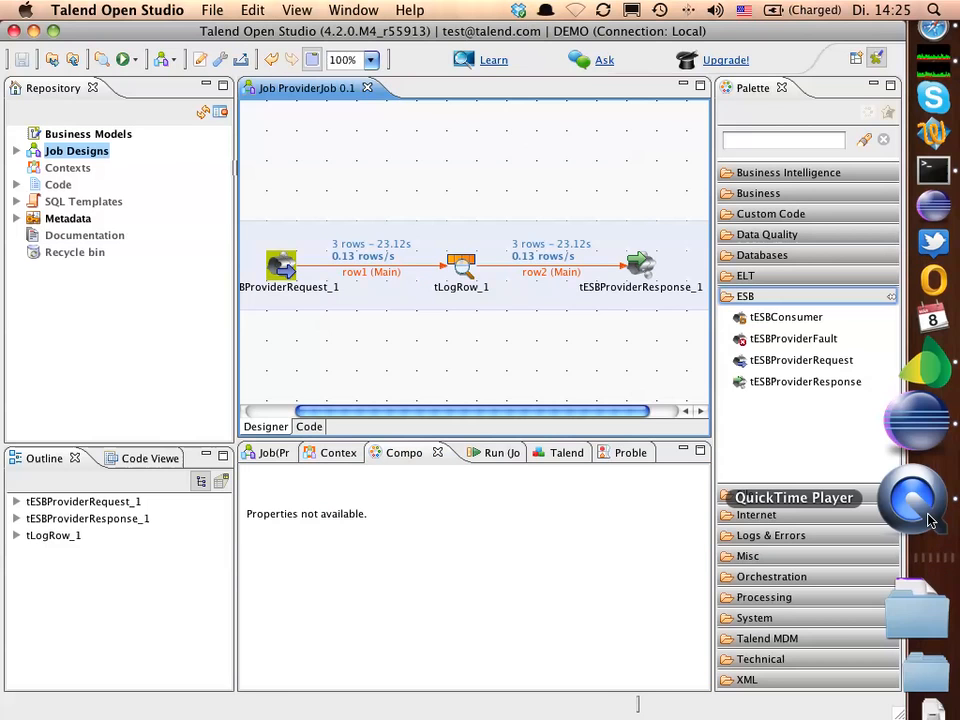